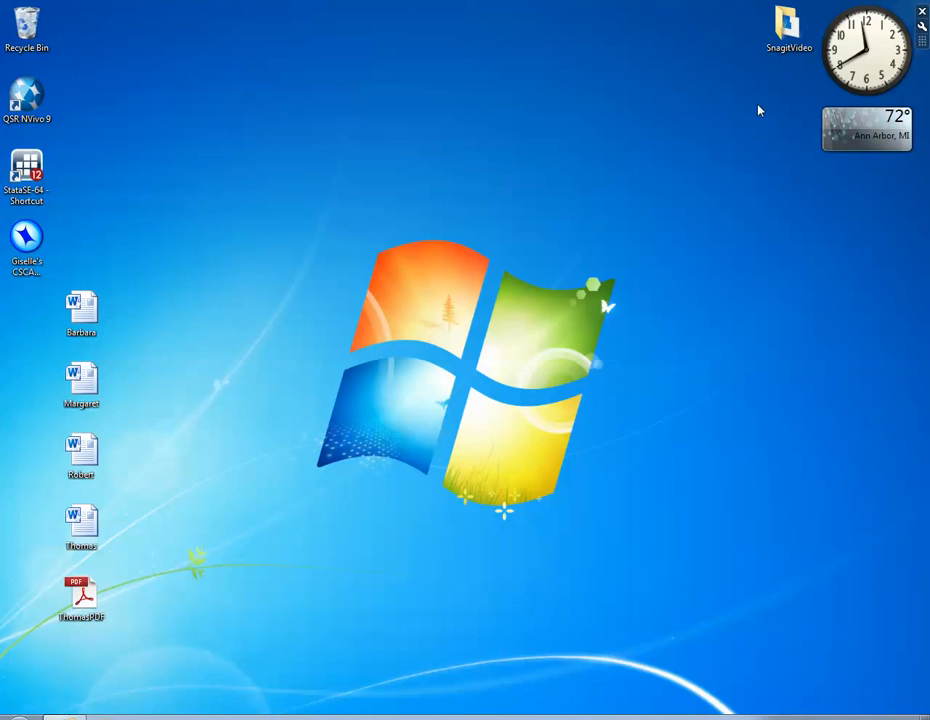
pyautogui.moveTo(360, 224)
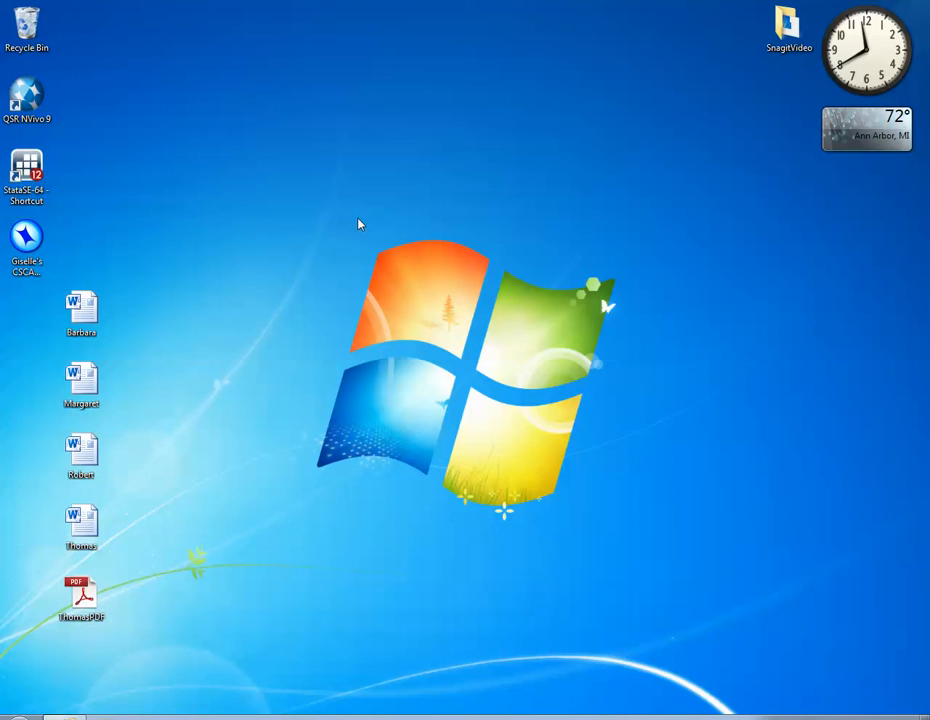
# Step: Launch the CSCAR NVivo project from its desktop shortcut
pyautogui.click(27, 235)
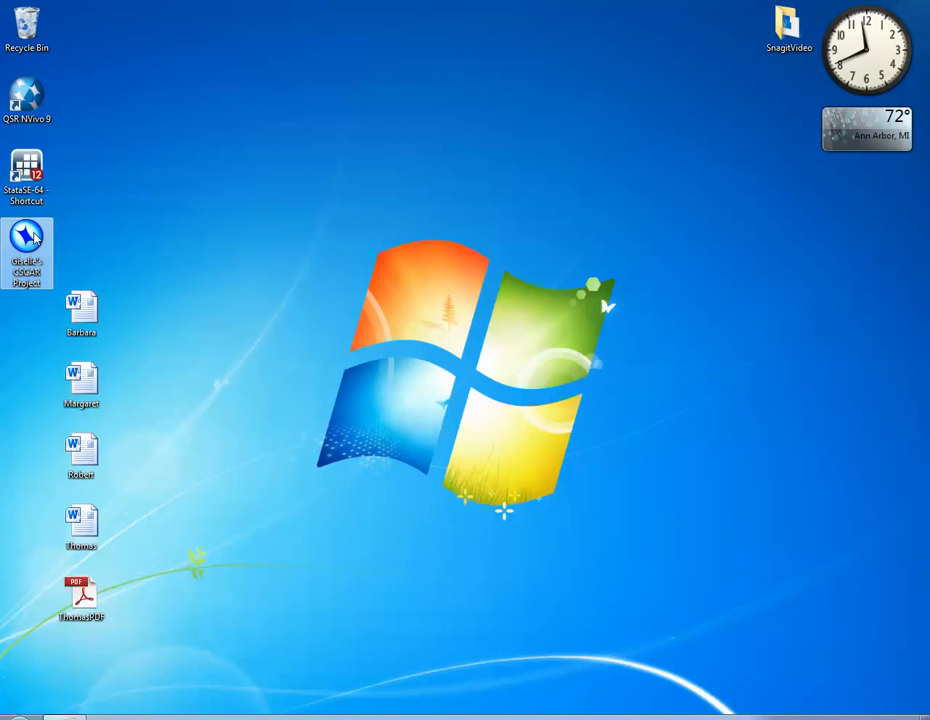
pyautogui.moveTo(27, 235)
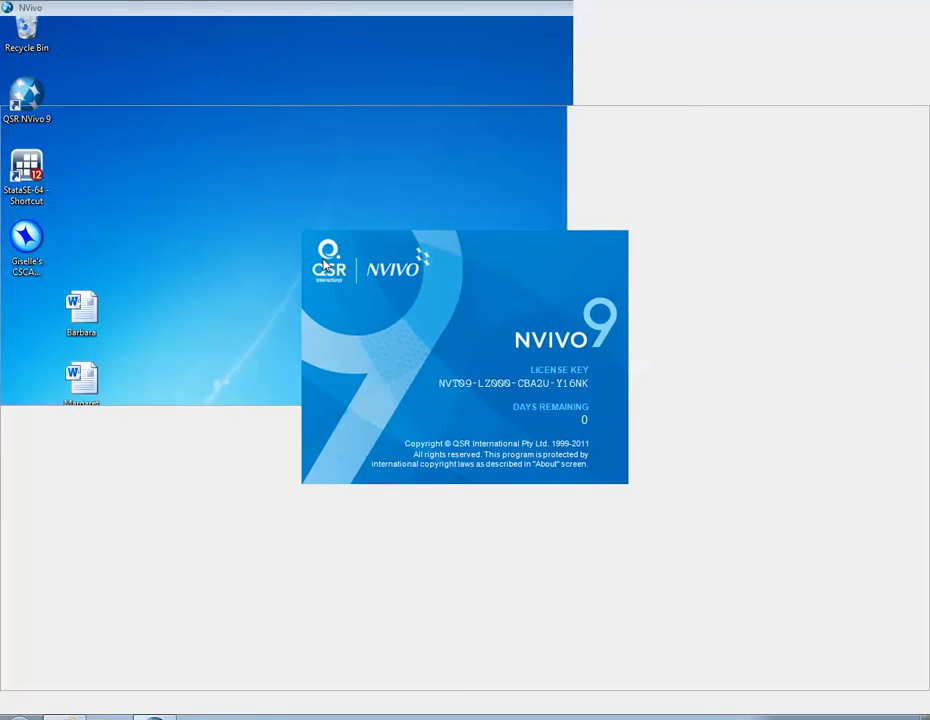
pyautogui.moveTo(322, 264)
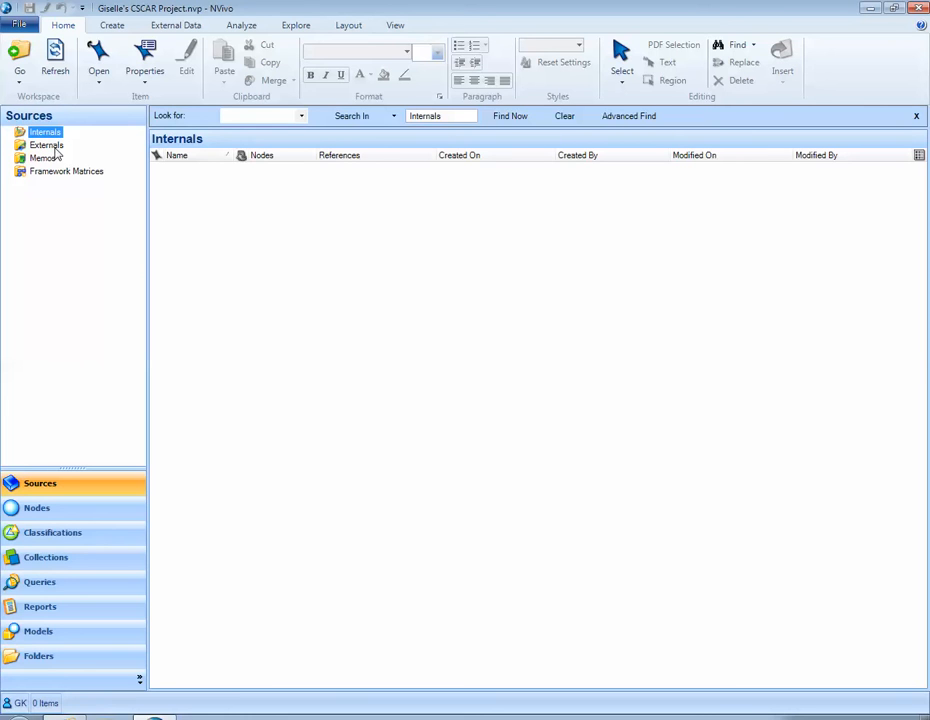
pyautogui.click(45, 145)
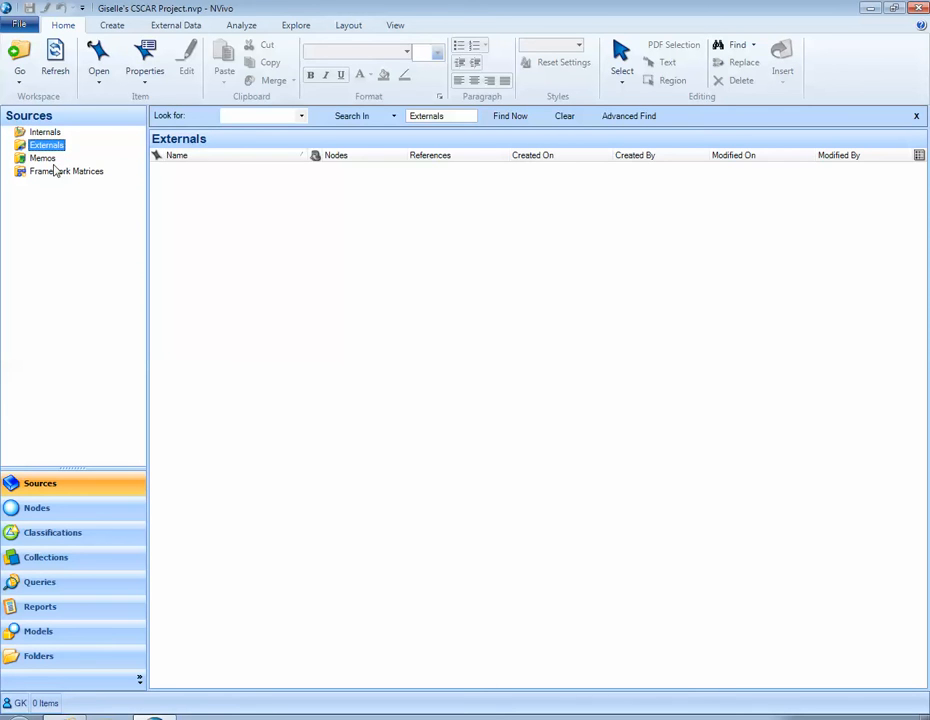
pyautogui.click(43, 158)
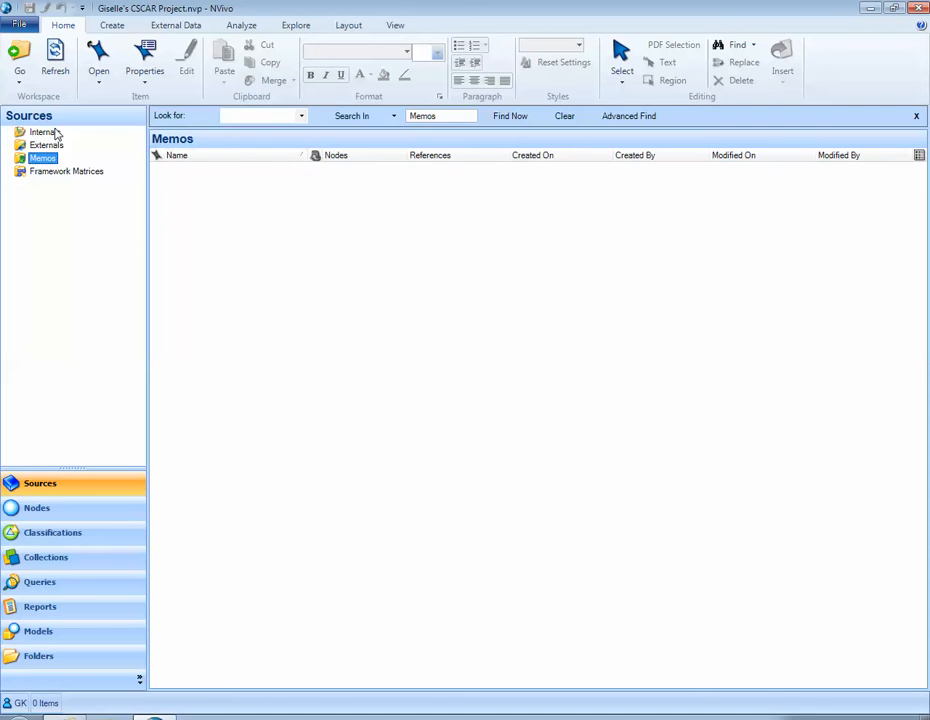
pyautogui.click(48, 132)
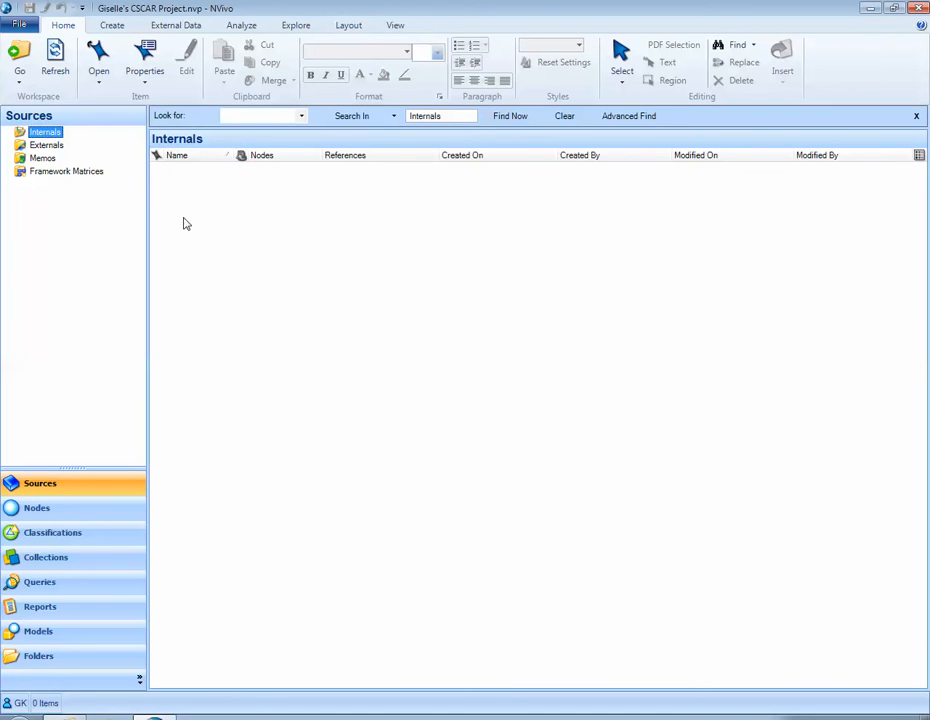
pyautogui.moveTo(231, 236)
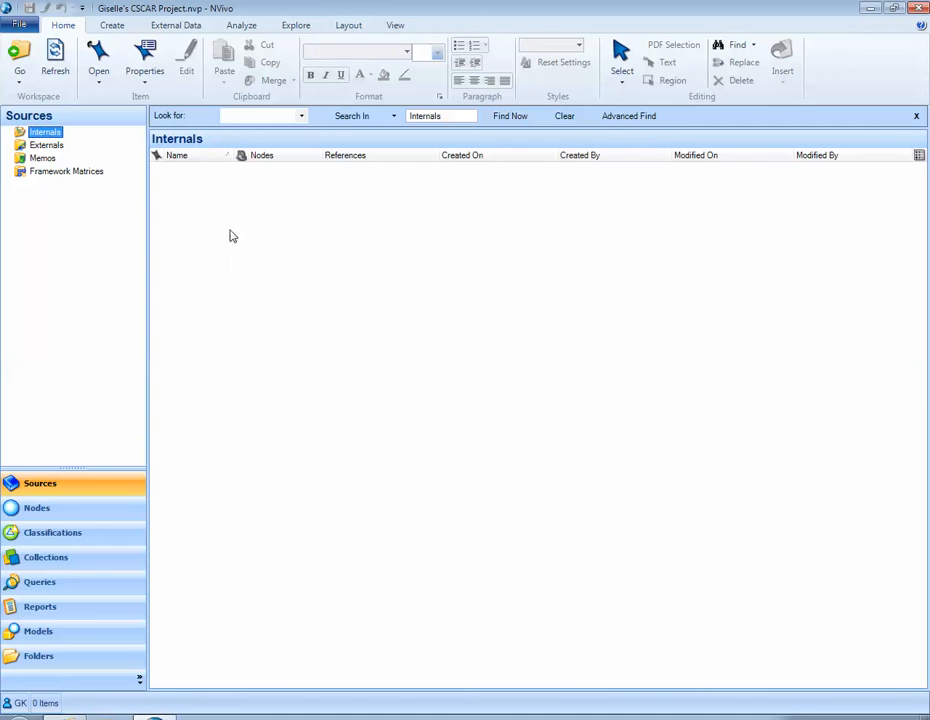
pyautogui.moveTo(249, 210)
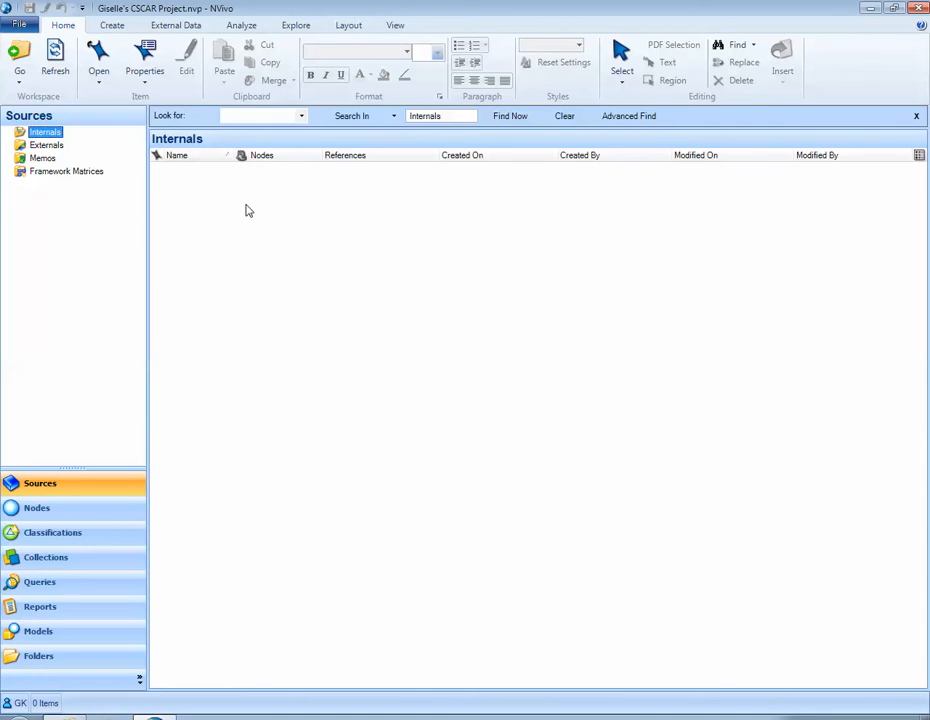
pyautogui.moveTo(311, 298)
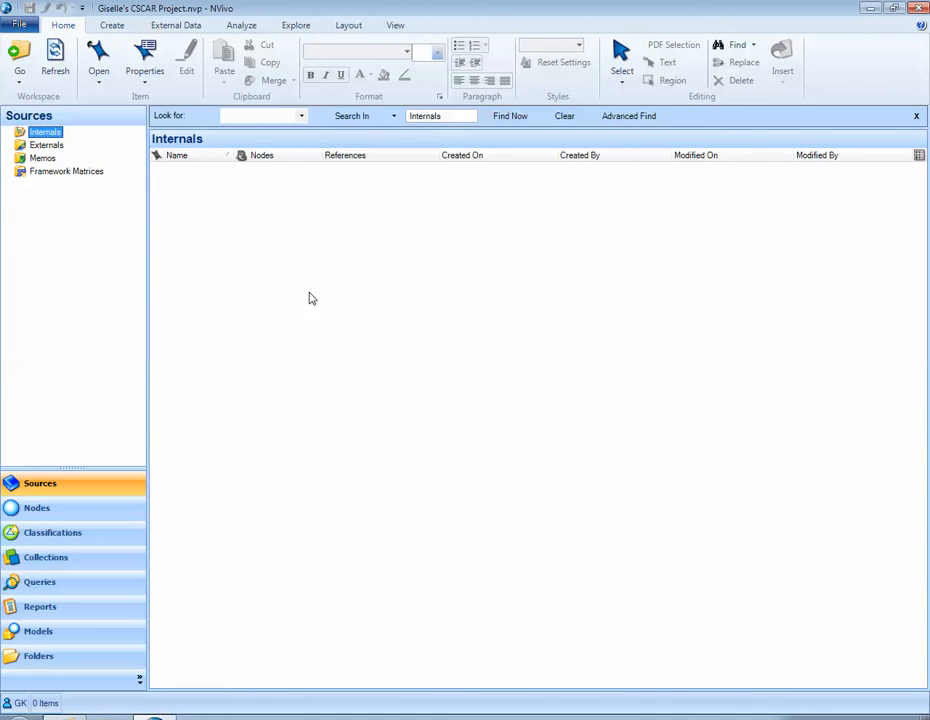
# Step: Bring up the New Internal and Import Internals menu over the empty Internals list
pyautogui.rightClick(311, 297)
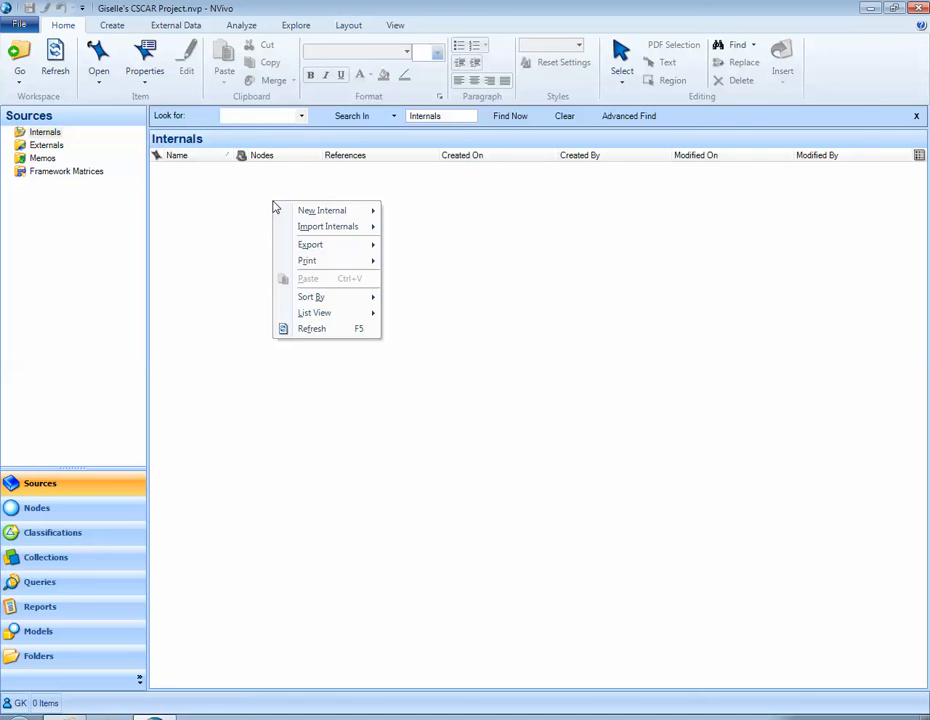
pyautogui.moveTo(321, 210)
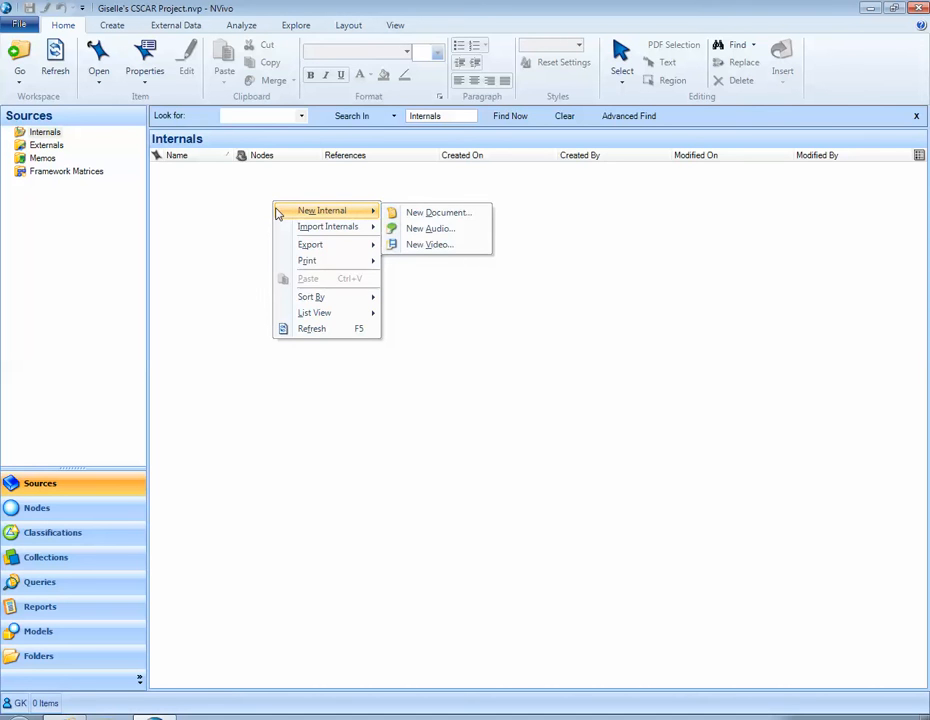
pyautogui.moveTo(328, 226)
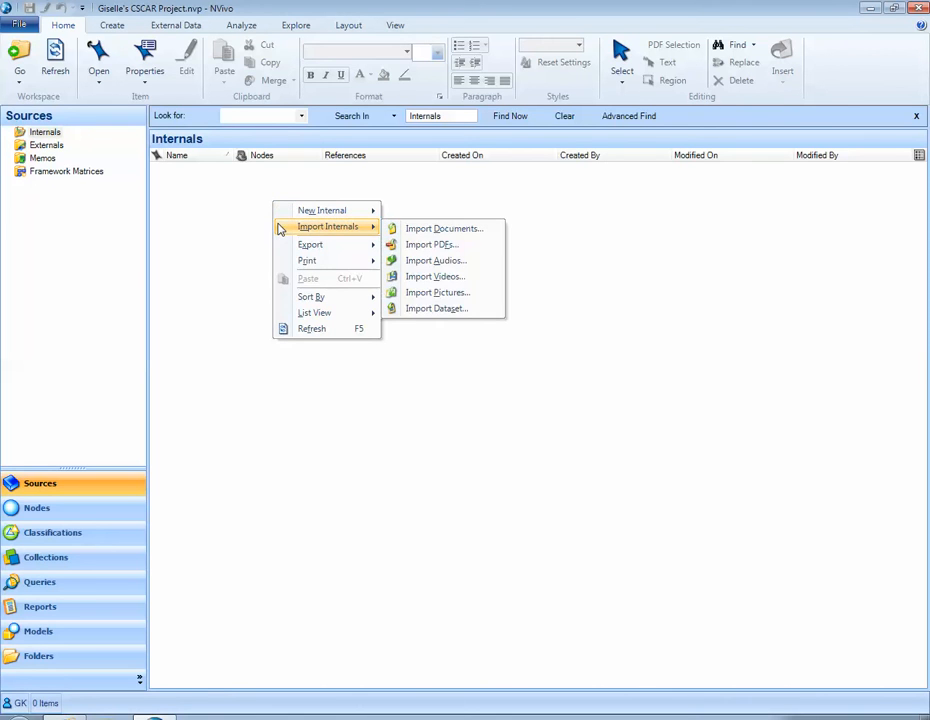
pyautogui.moveTo(321, 210)
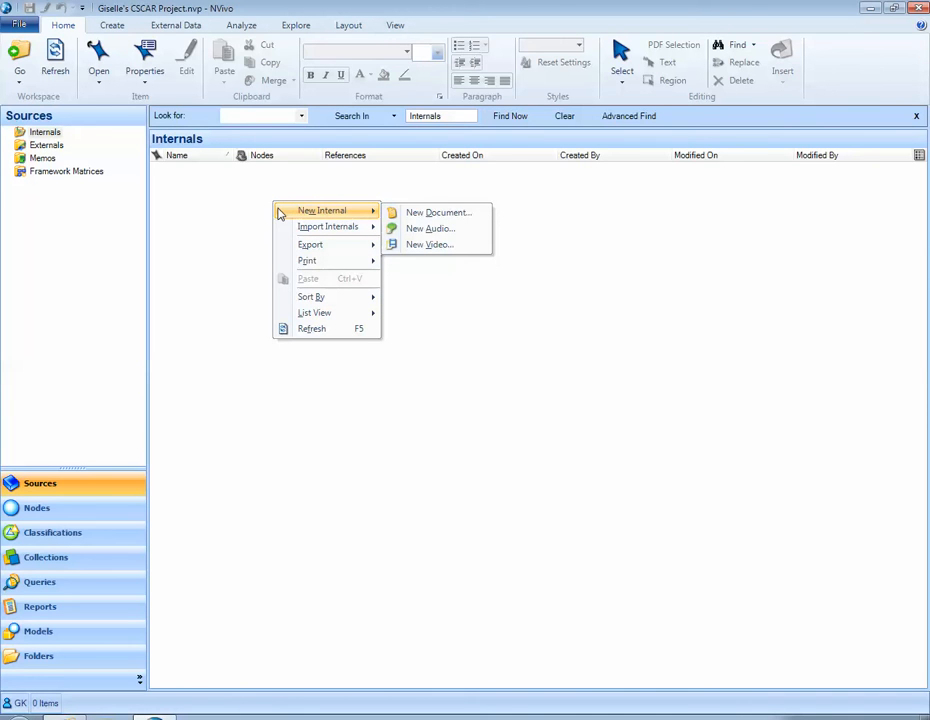
pyautogui.moveTo(411, 218)
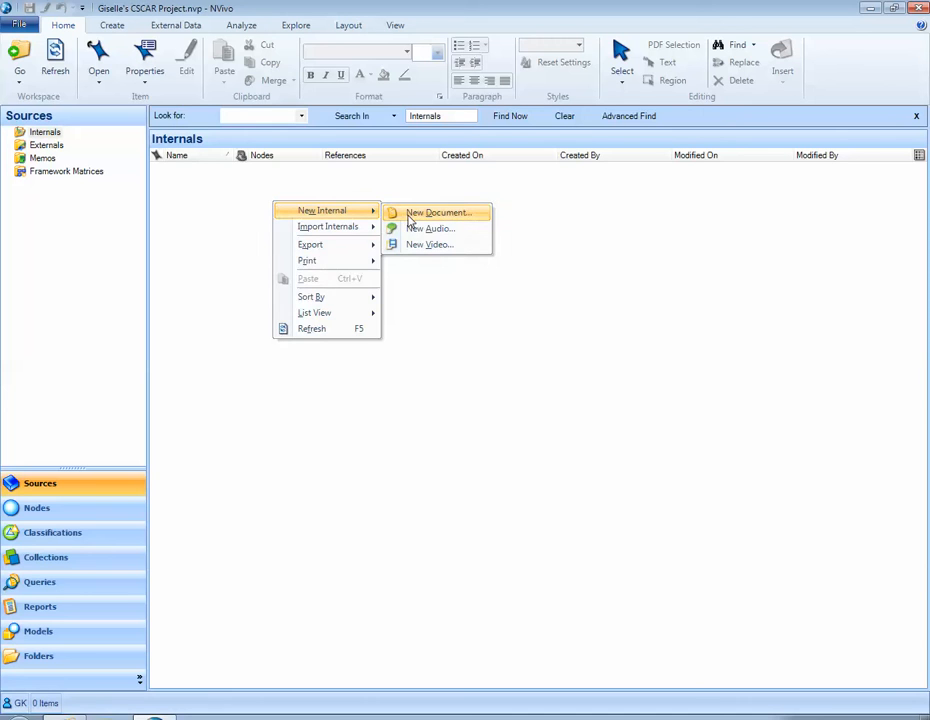
# Step: Create a new internal document named 'Giselle's Test Document'
pyautogui.click(436, 212)
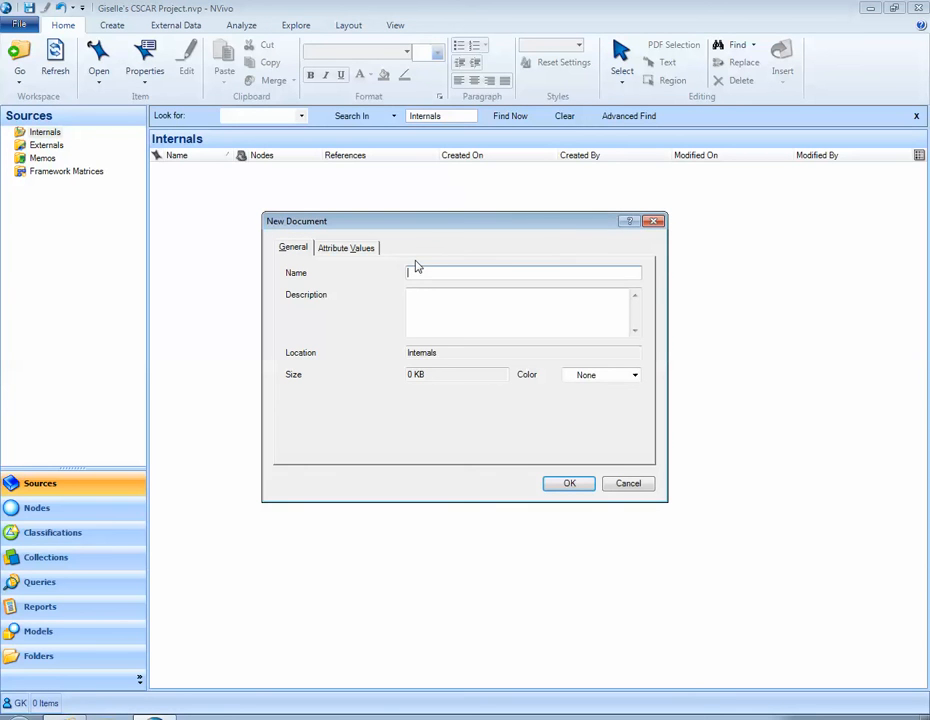
pyautogui.write("Giselle's Test Document")
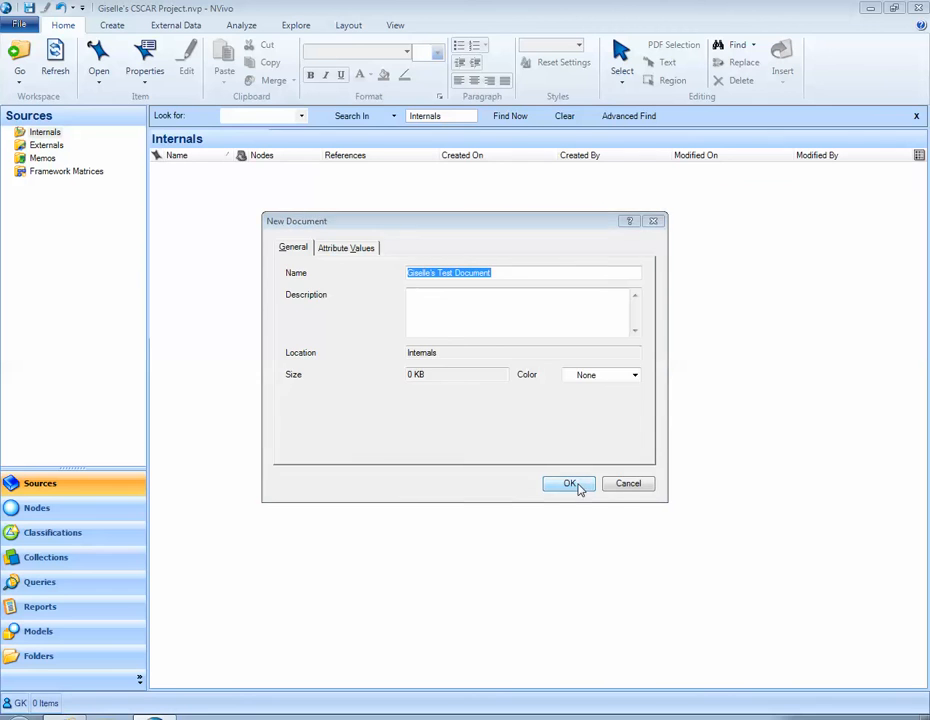
pyautogui.click(569, 484)
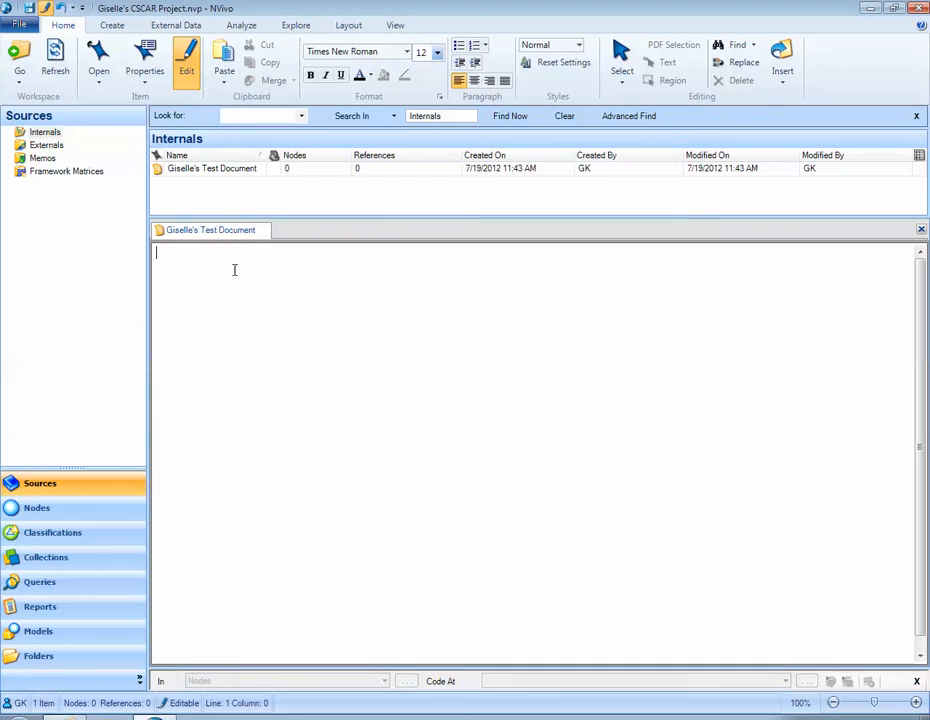
# Step: Type the heading 'Interview with Client on 7.19.2012' into the test document
pyautogui.write('Interview with')
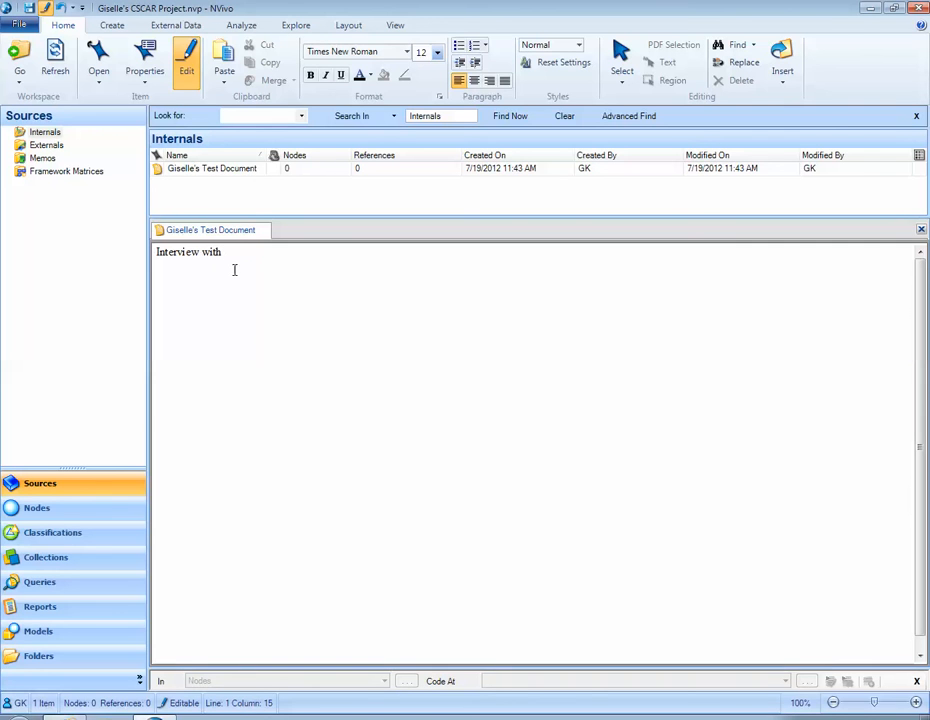
pyautogui.write('Client on')
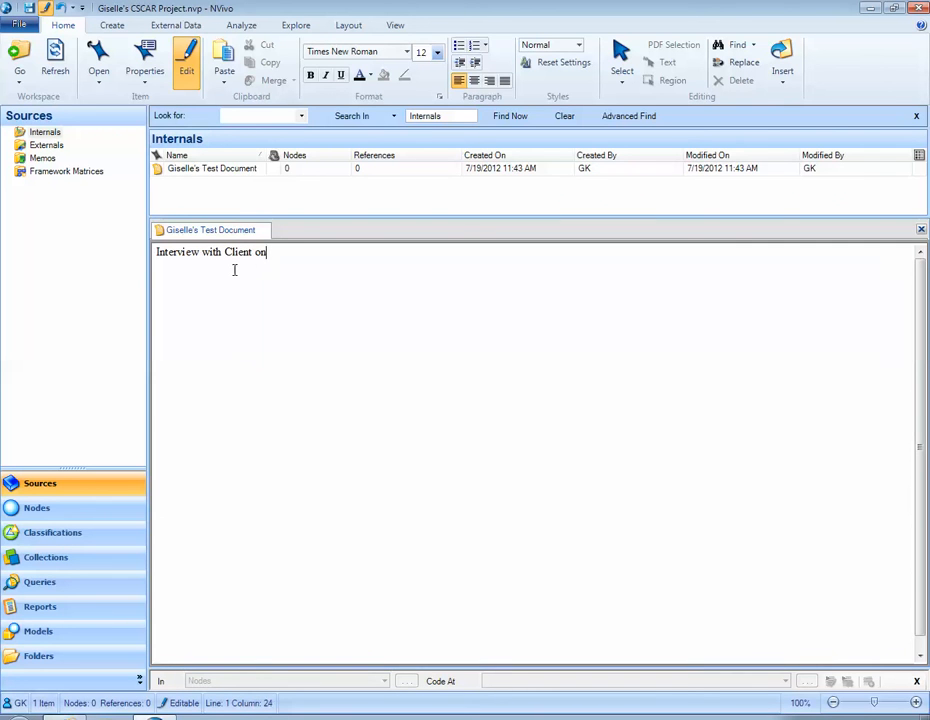
pyautogui.write('7.1')
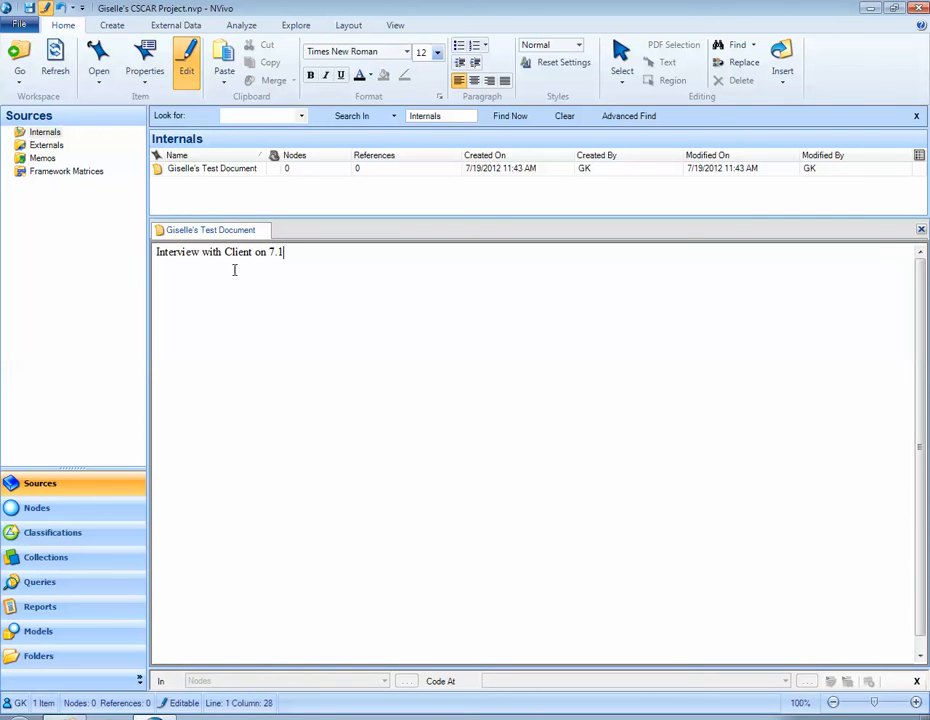
pyautogui.write('9.2012')
pyautogui.write('Giselle:')
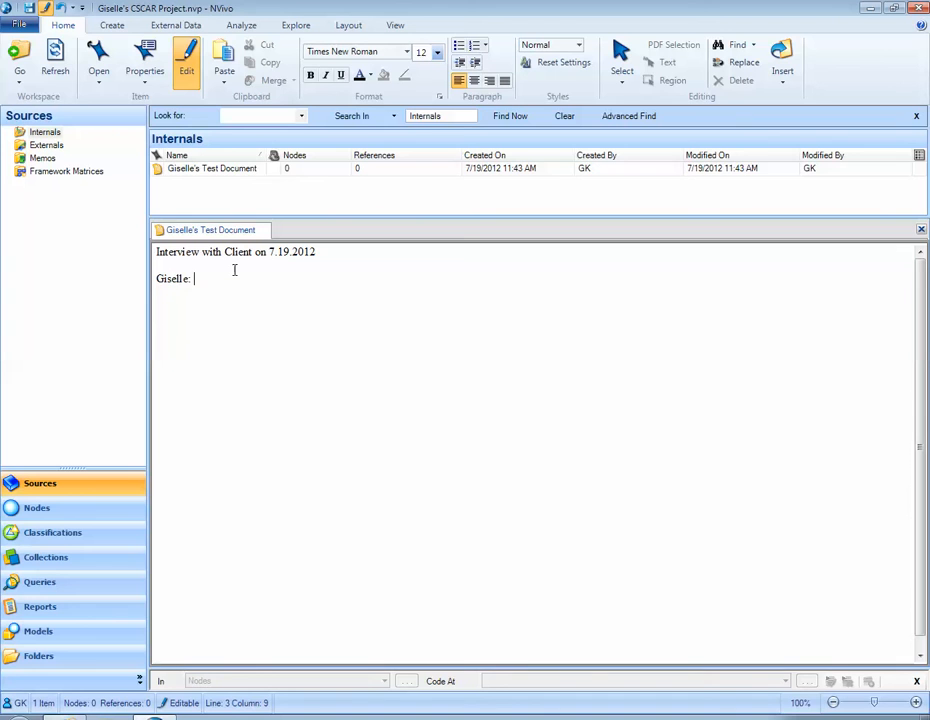
# Step: Type the question about the client's project and the answer mentioning the NVivo project
pyautogui.write('What type of pro')
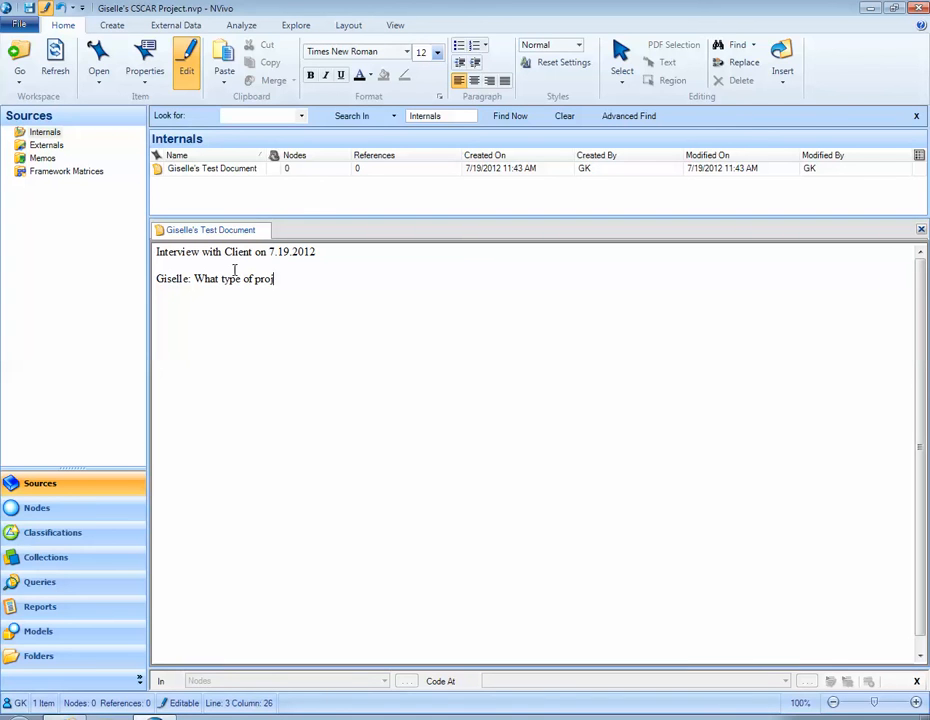
pyautogui.write('ject are you working on?')
pyautogui.write('Client:')
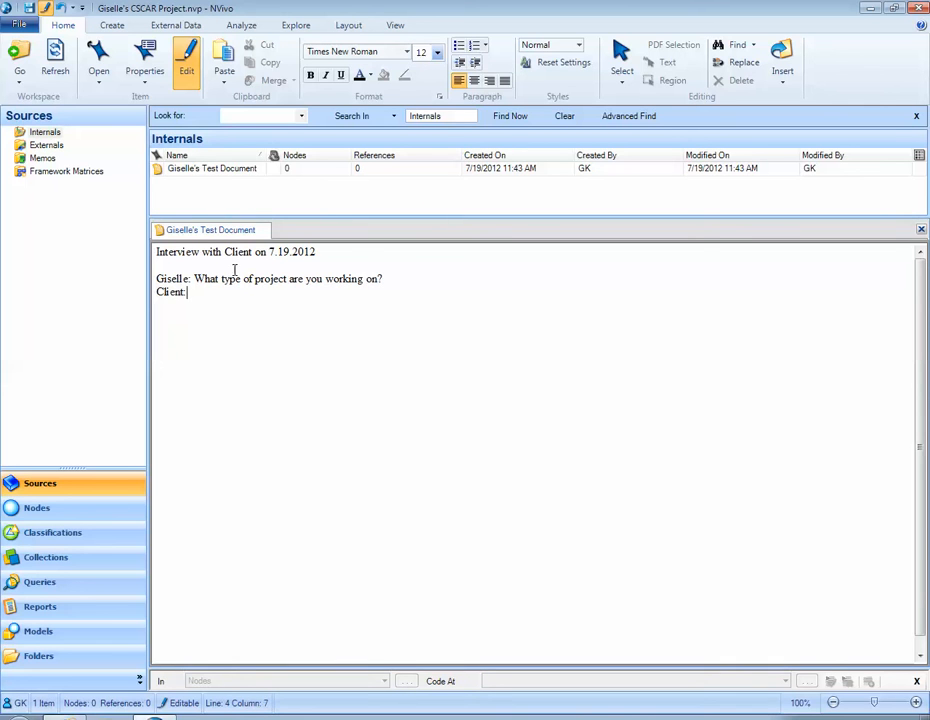
pyautogui.write('An')
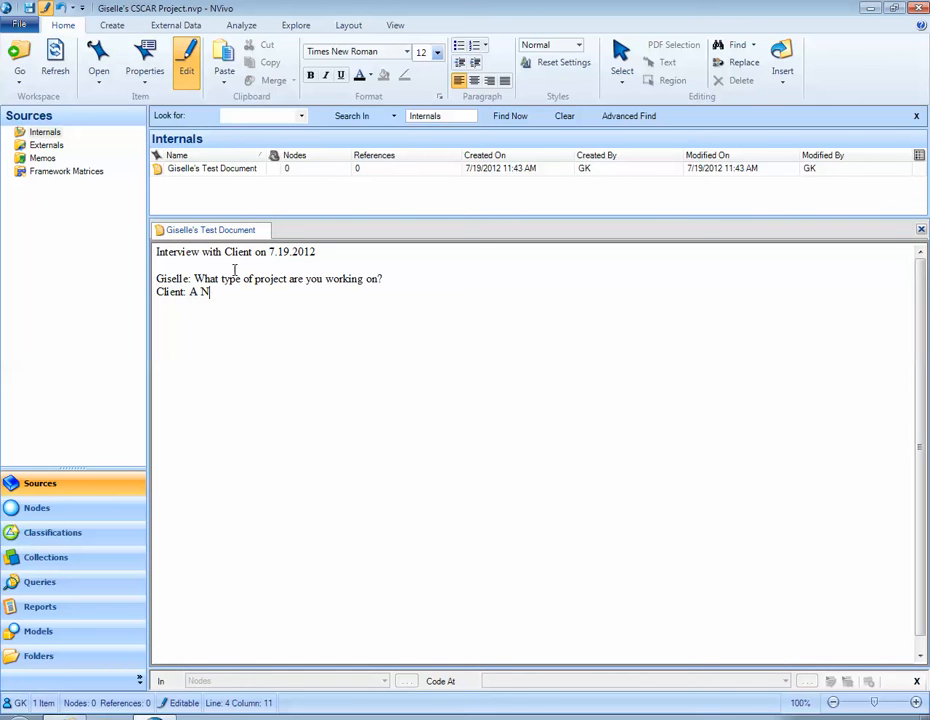
pyautogui.write('vivo Project!')
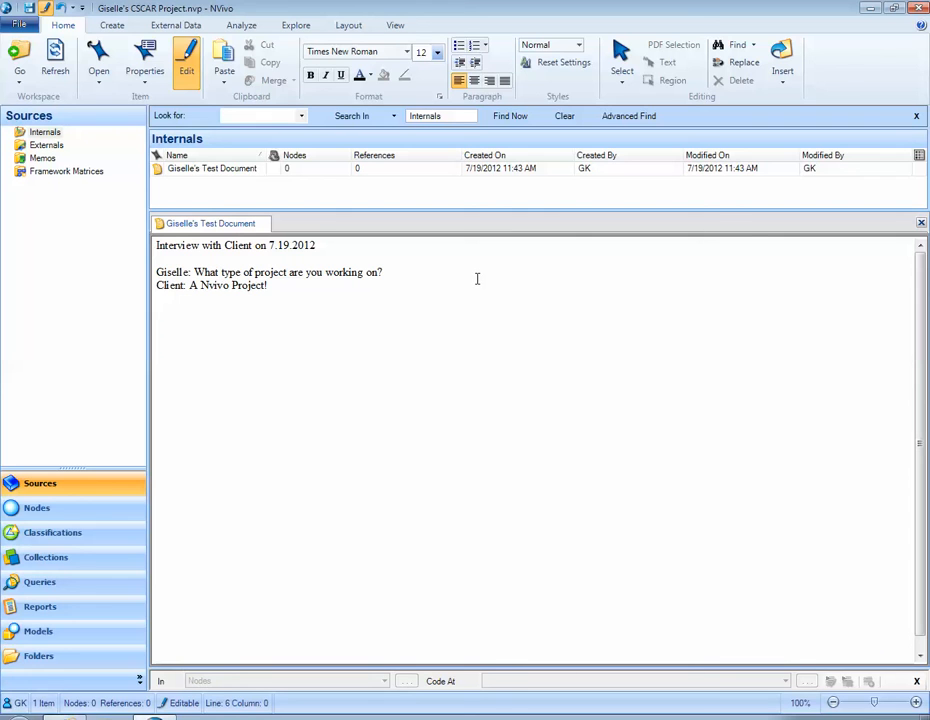
pyautogui.moveTo(917, 222)
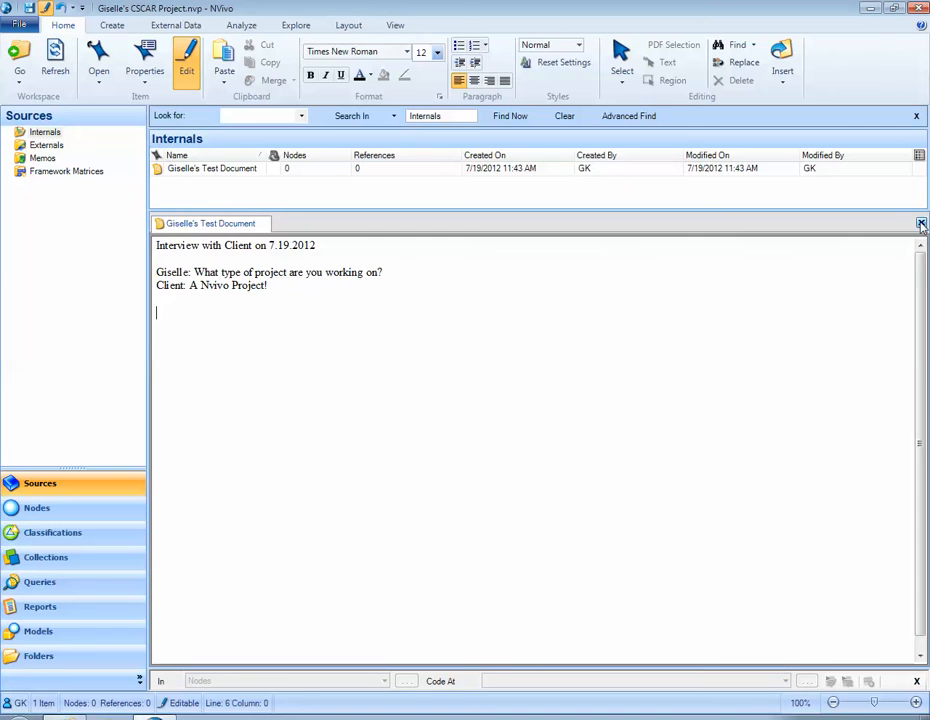
pyautogui.click(918, 221)
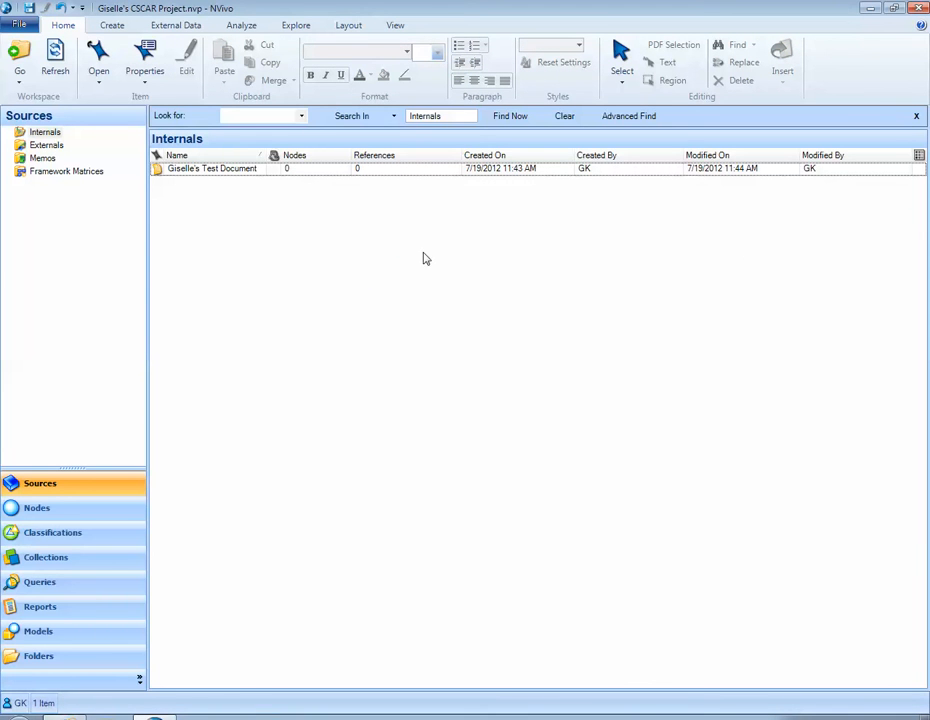
pyautogui.moveTo(412, 264)
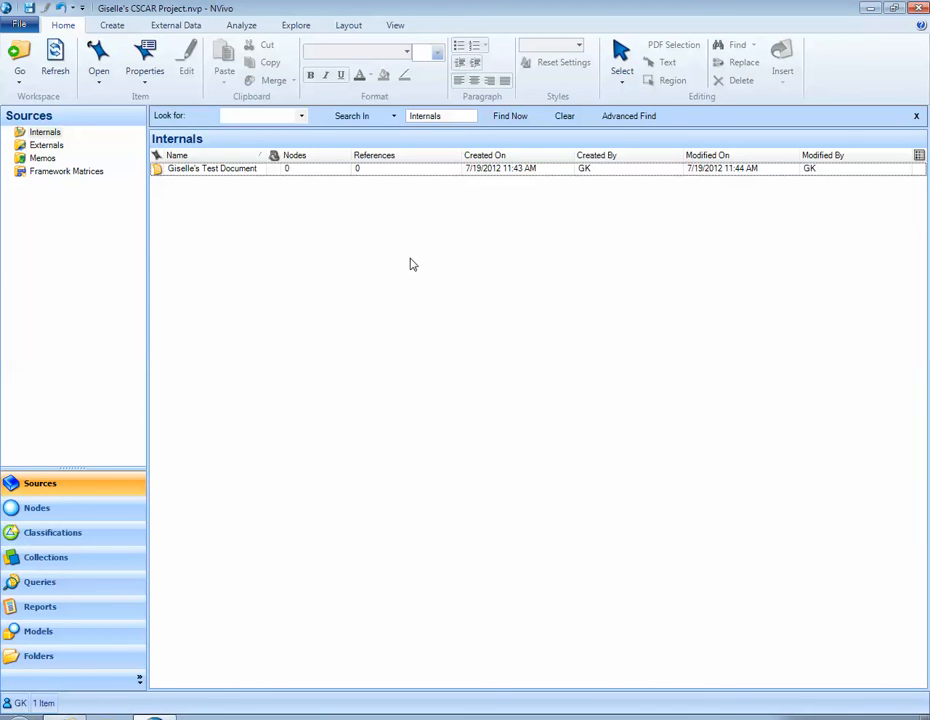
pyautogui.moveTo(369, 280)
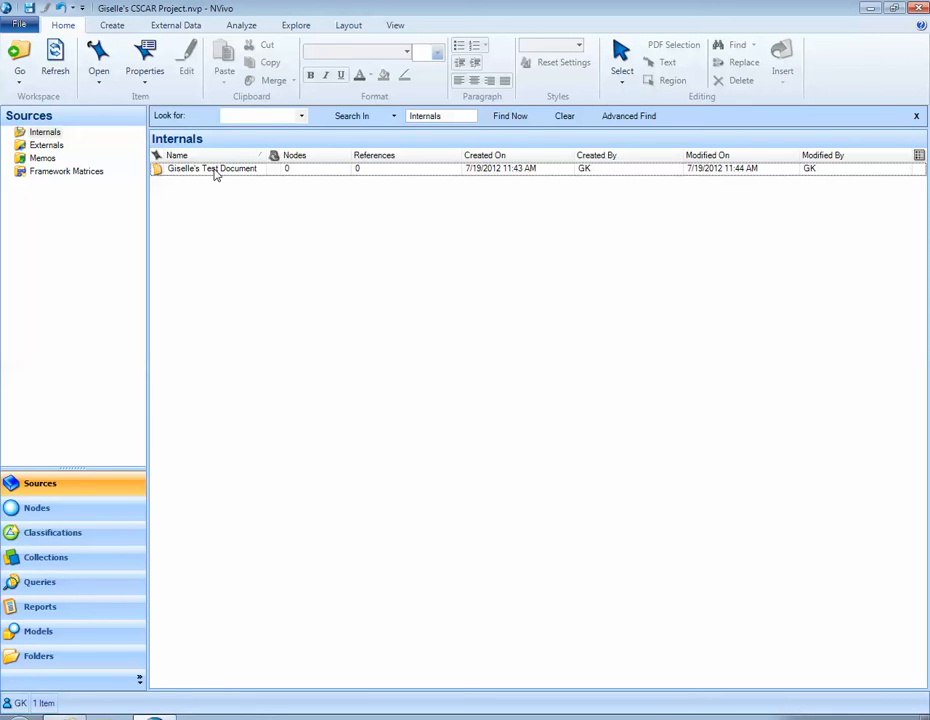
pyautogui.click(212, 168)
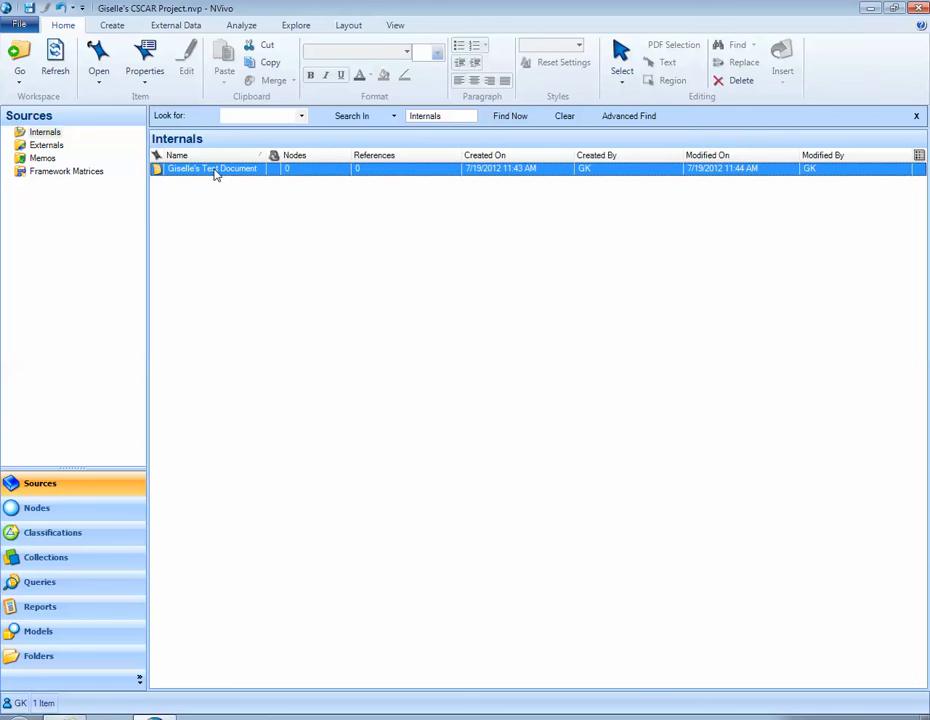
pyautogui.doubleClick(211, 168)
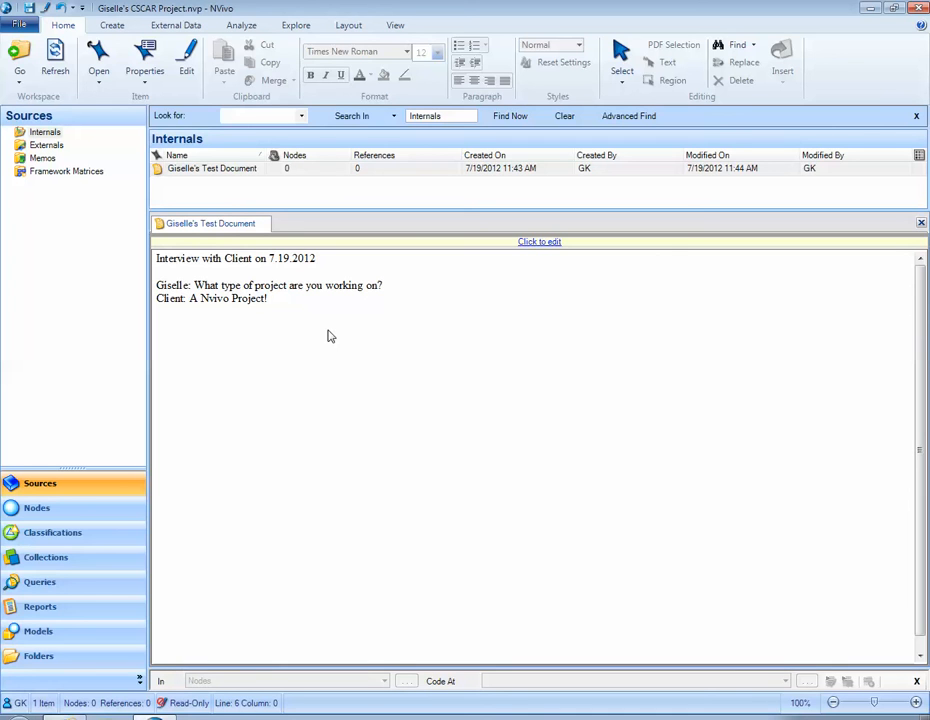
pyautogui.moveTo(536, 244)
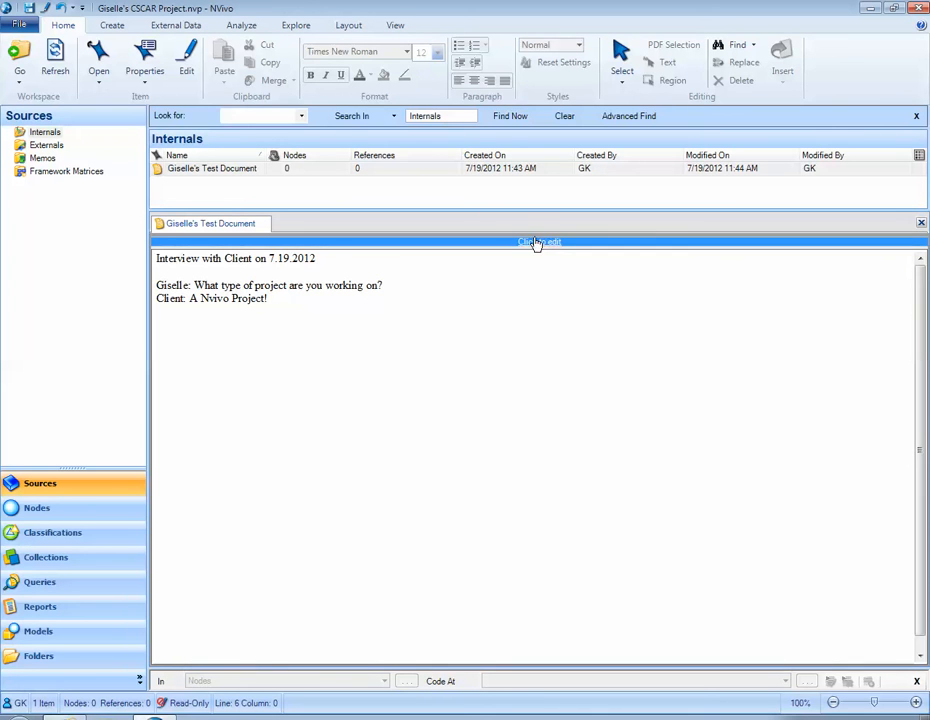
pyautogui.click(538, 242)
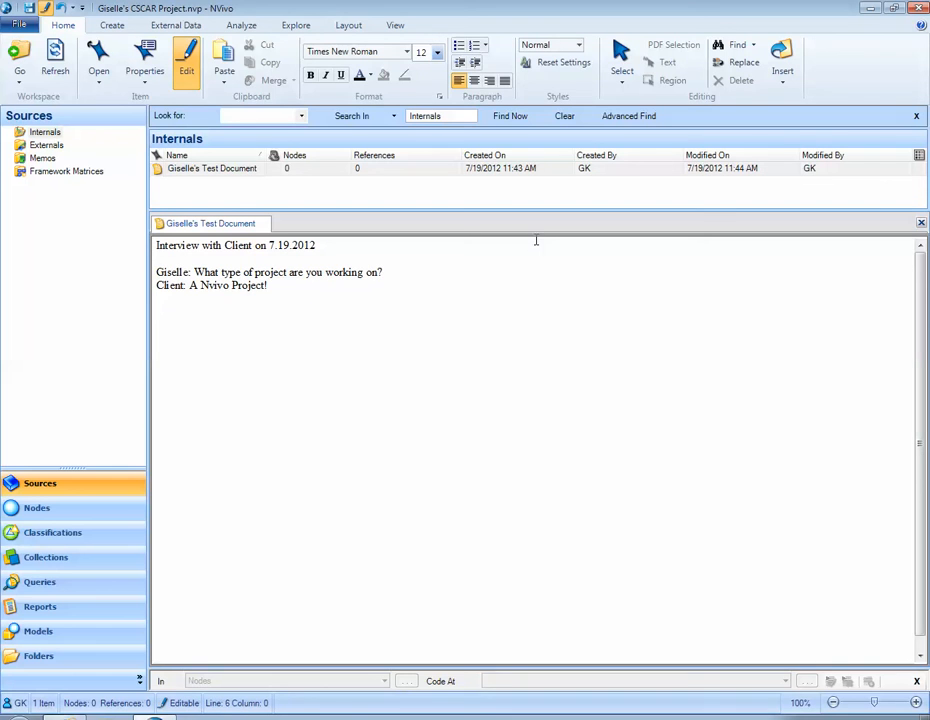
pyautogui.moveTo(653, 287)
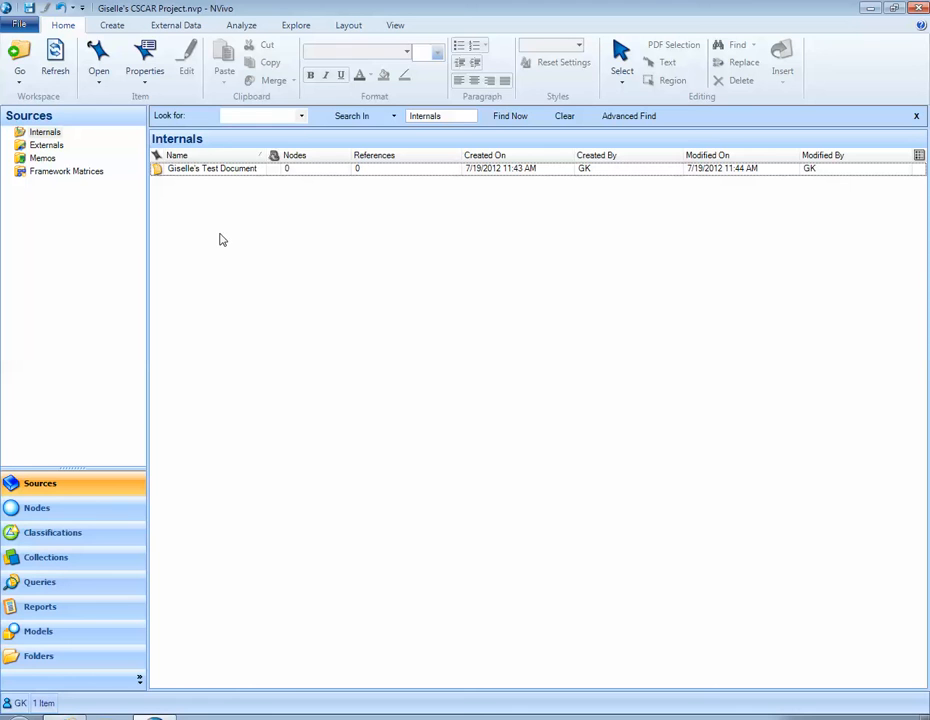
# Step: Open Import Internals > Import Documents from the Internals list context menu
pyautogui.rightClick(222, 239)
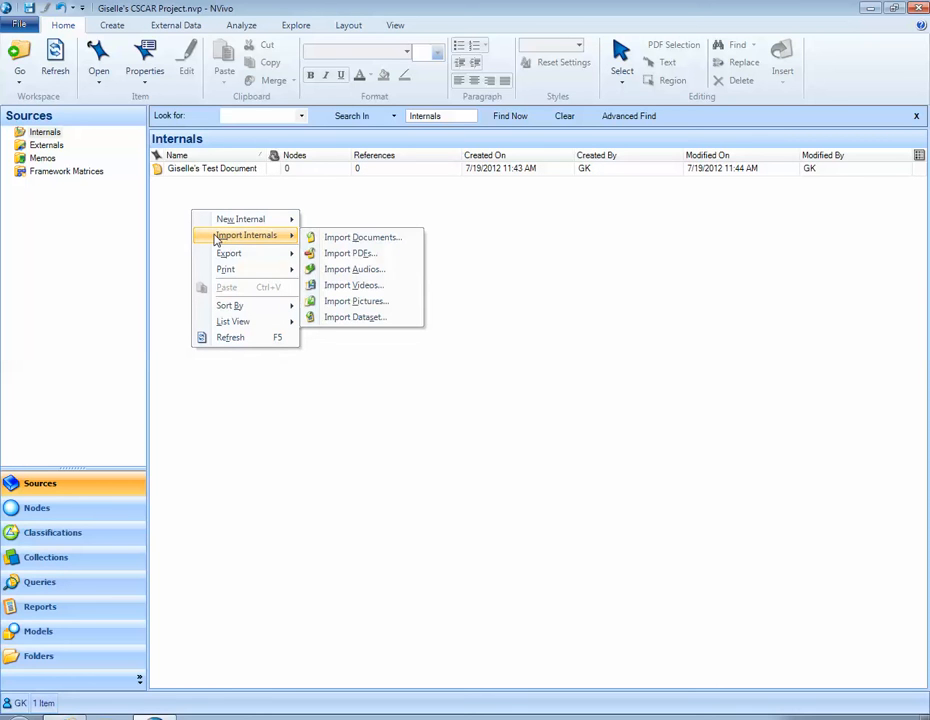
pyautogui.moveTo(298, 238)
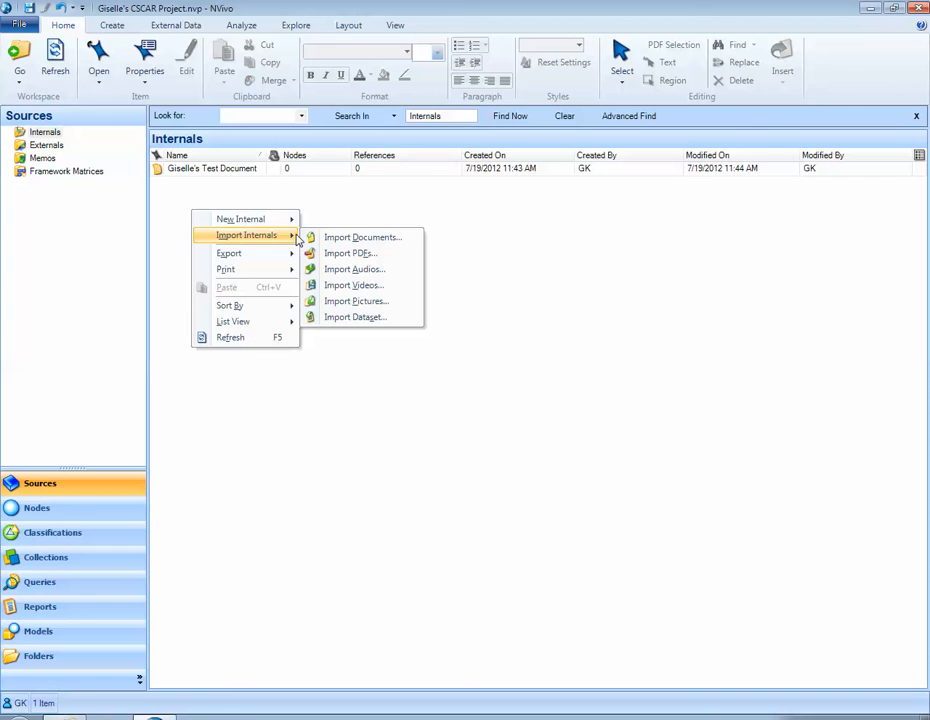
pyautogui.moveTo(364, 237)
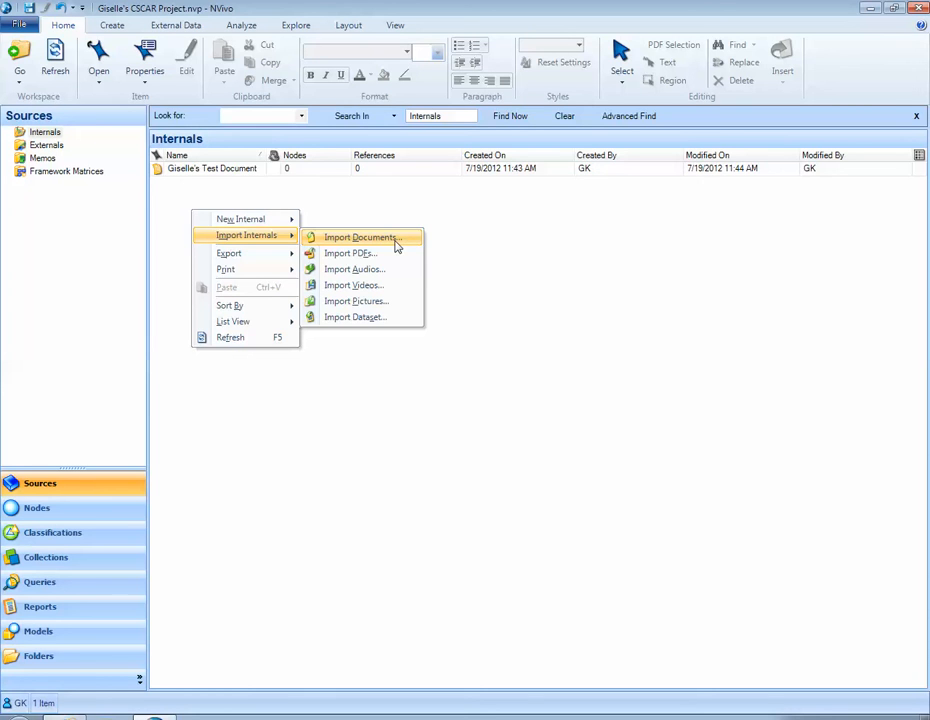
pyautogui.click(358, 237)
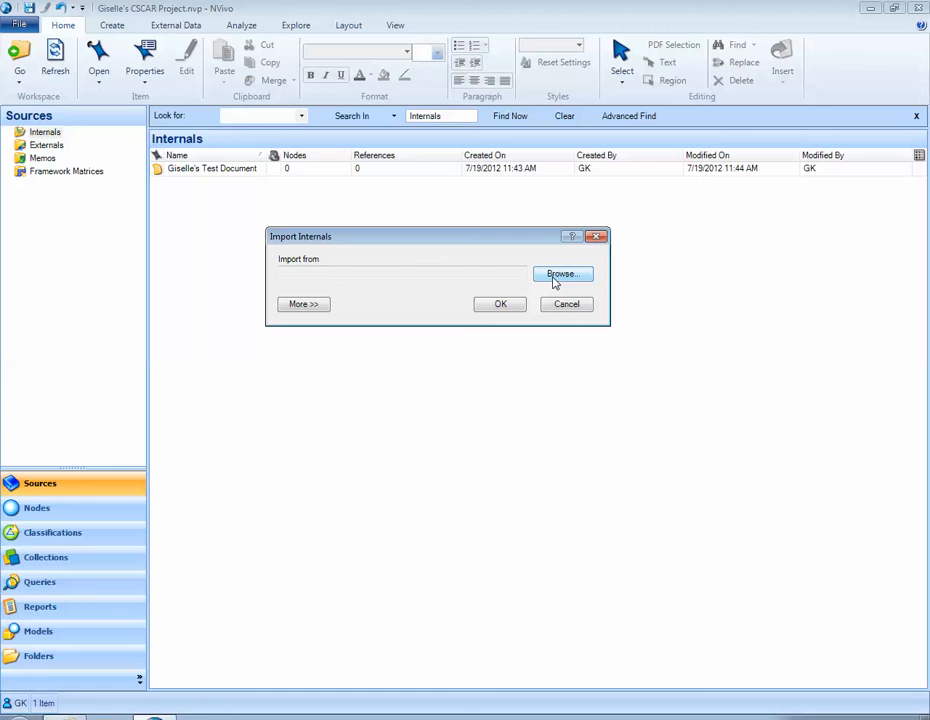
# Step: Browse to the Desktop and select the Barbara interview file
pyautogui.click(562, 274)
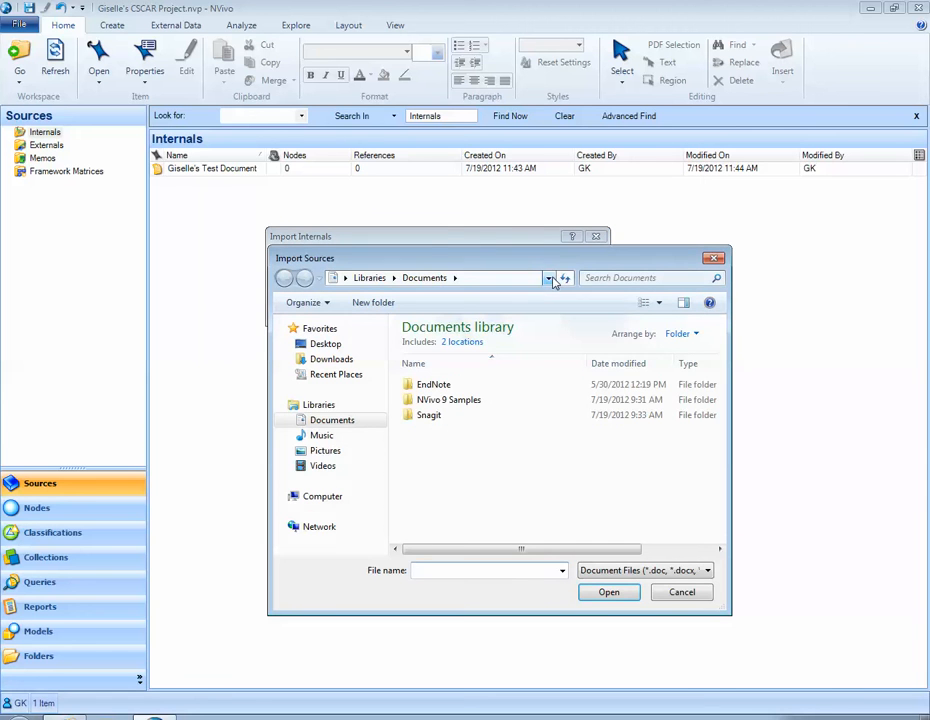
pyautogui.click(325, 343)
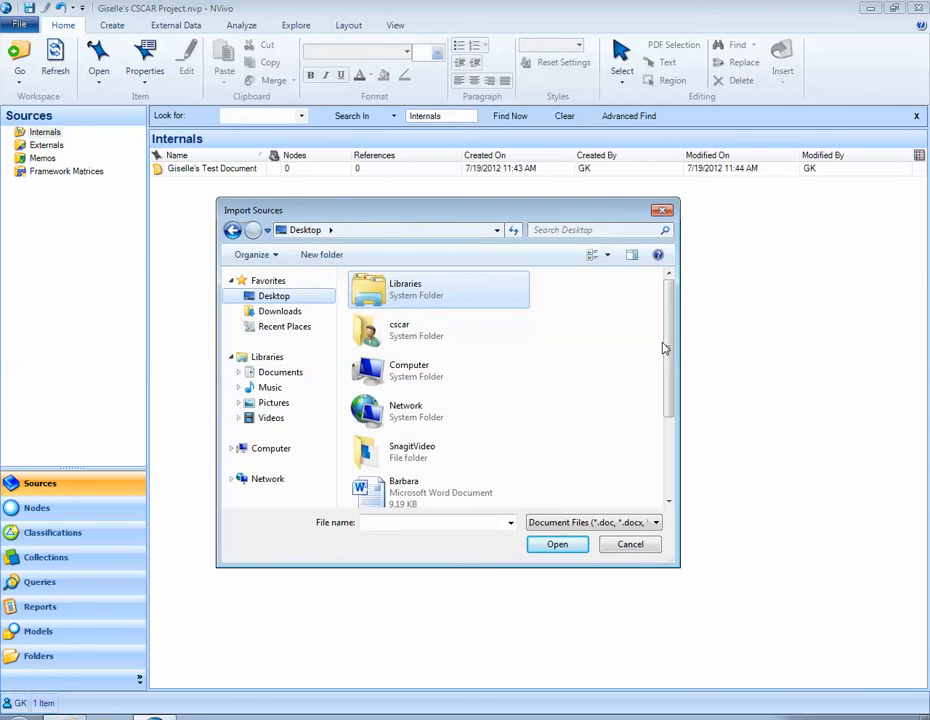
pyautogui.scroll(-3)
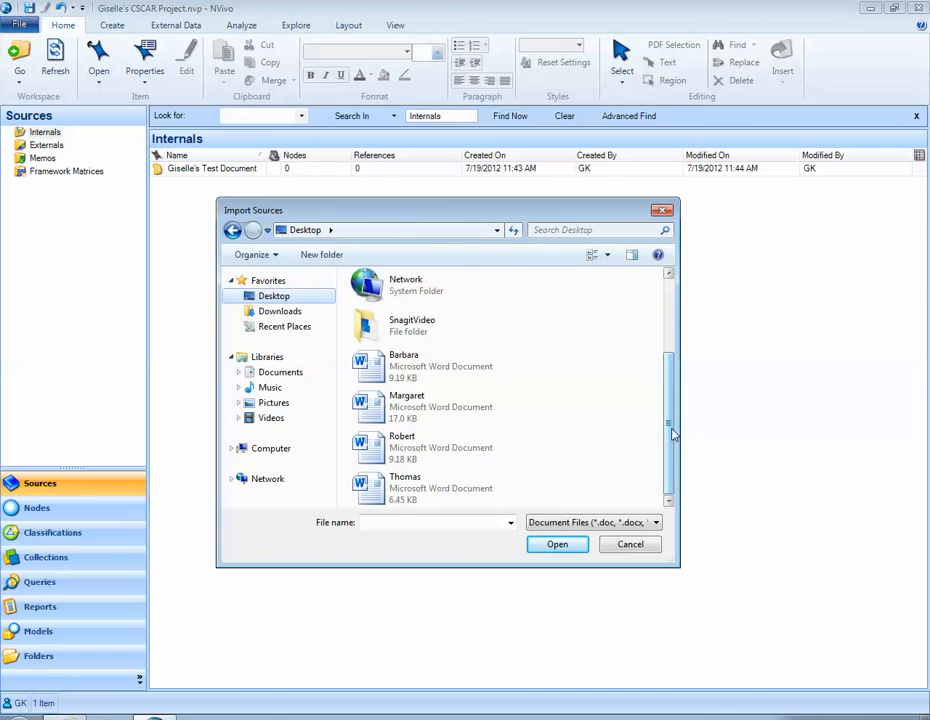
pyautogui.click(440, 366)
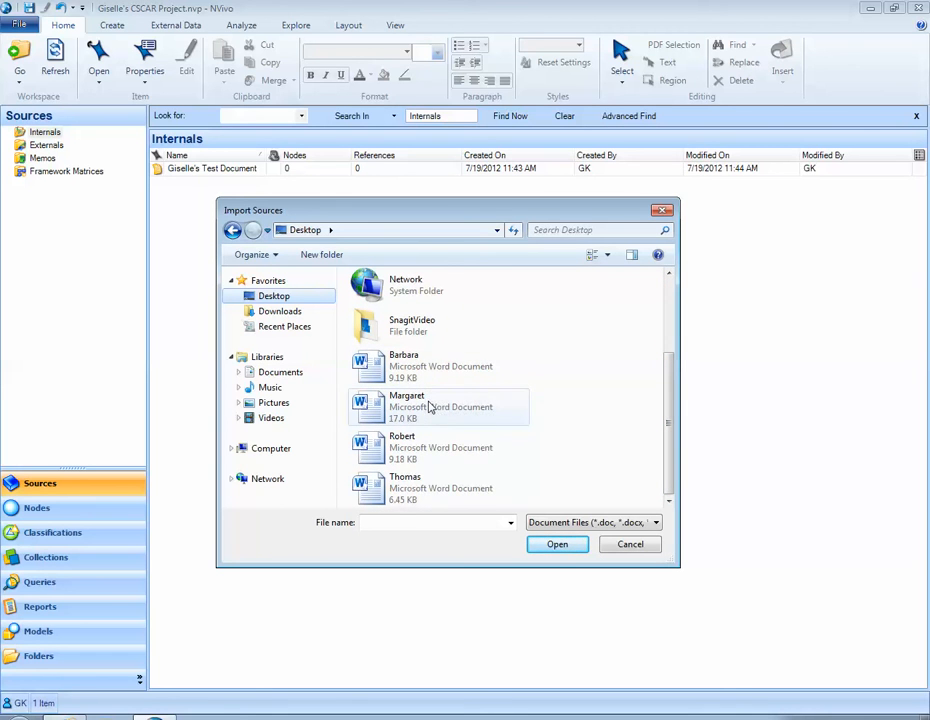
pyautogui.click(440, 366)
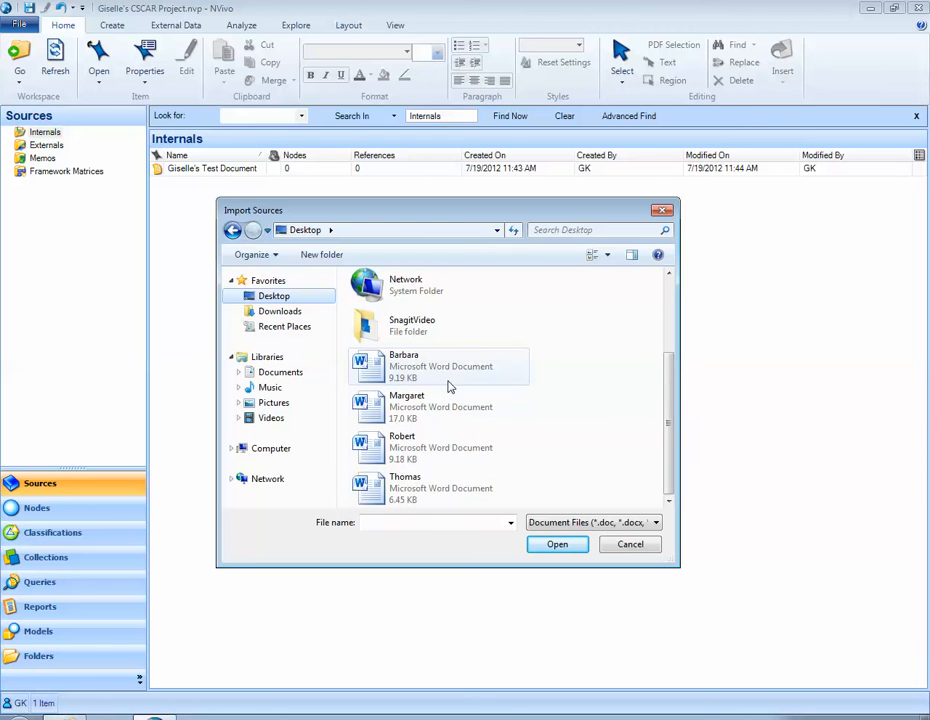
pyautogui.moveTo(410, 367)
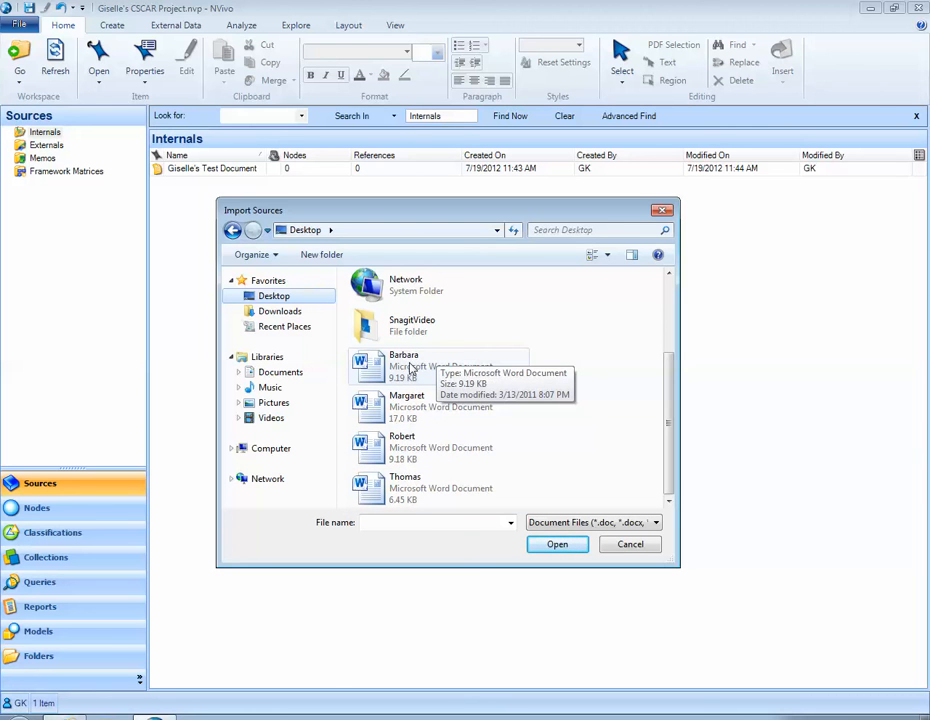
# Step: Import the Barbara, Margaret, Robert and Thomas Word interviews
pyautogui.click(407, 405)
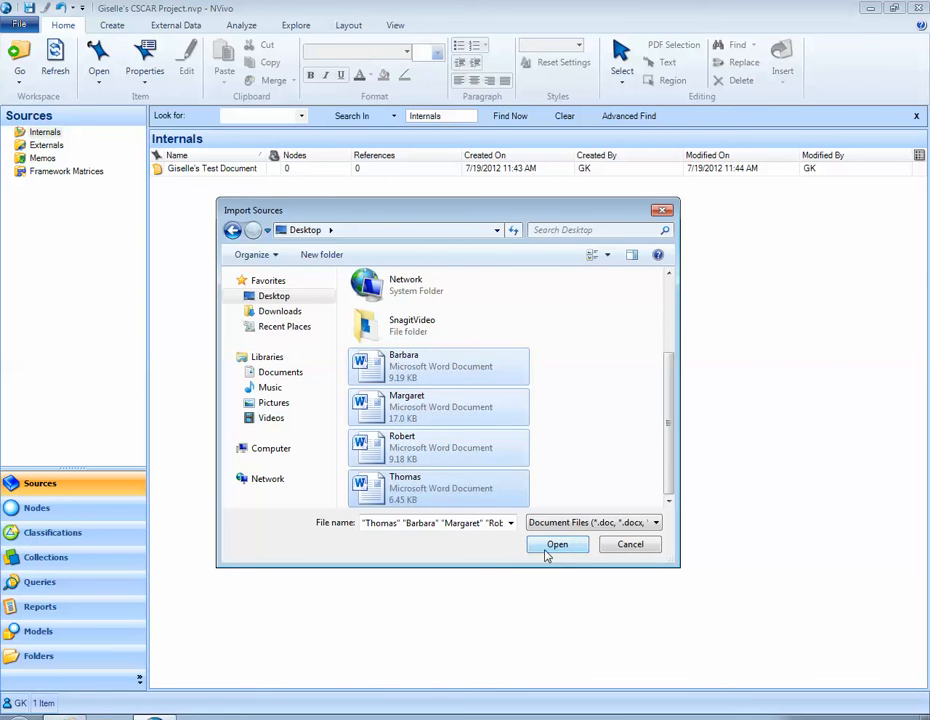
pyautogui.click(557, 544)
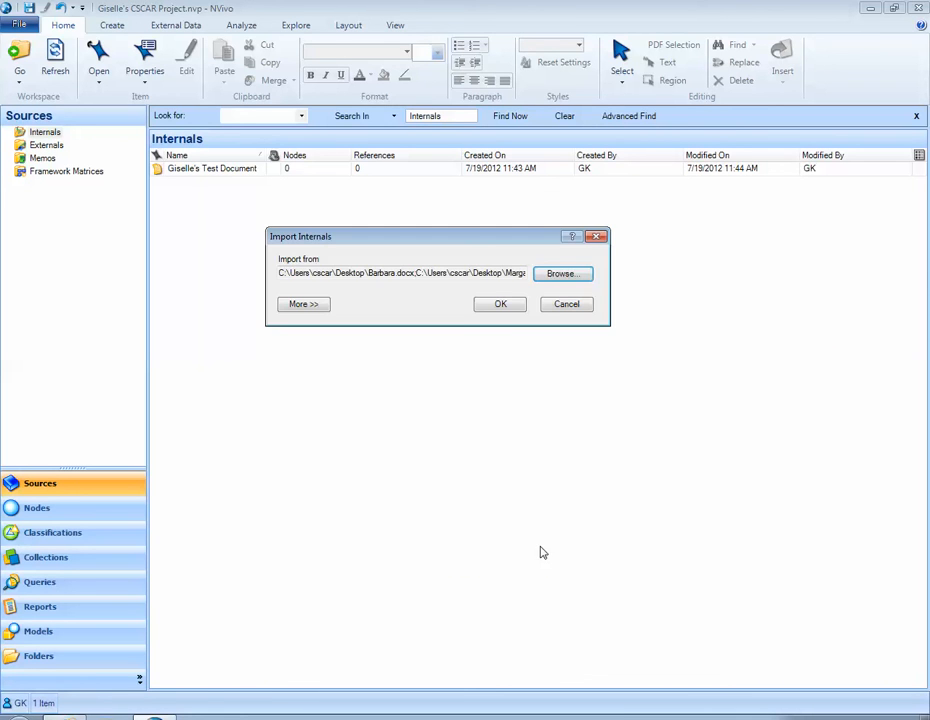
pyautogui.moveTo(402, 308)
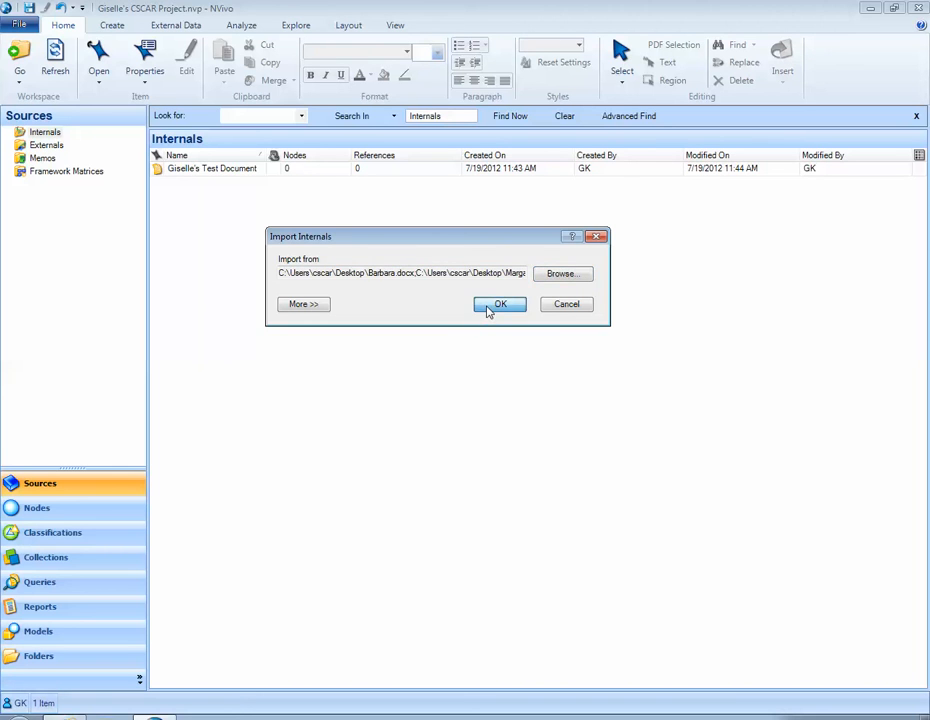
pyautogui.click(499, 304)
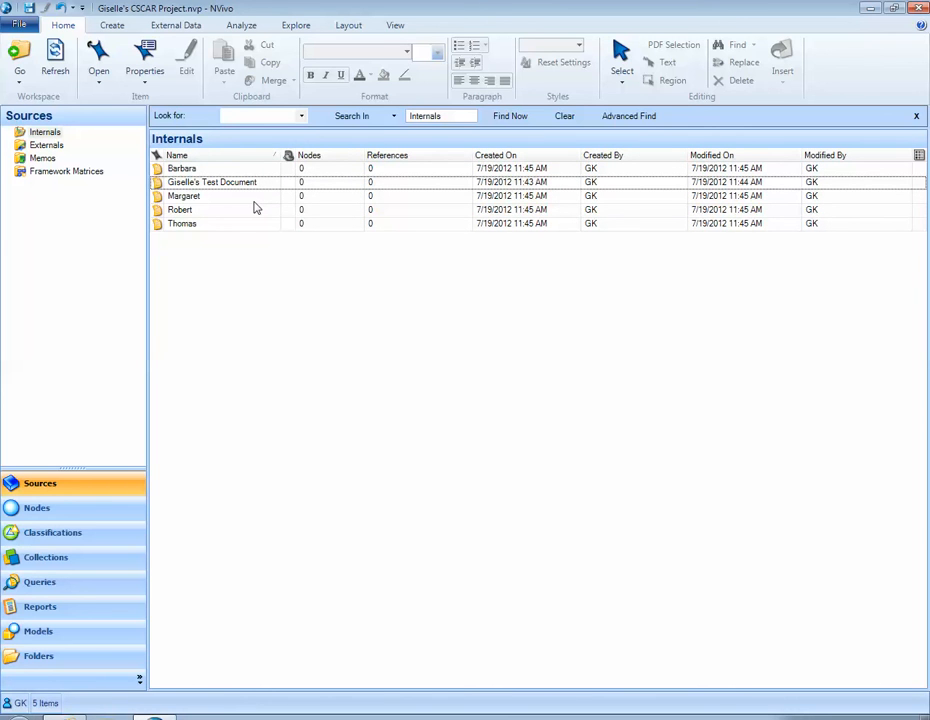
pyautogui.moveTo(205, 216)
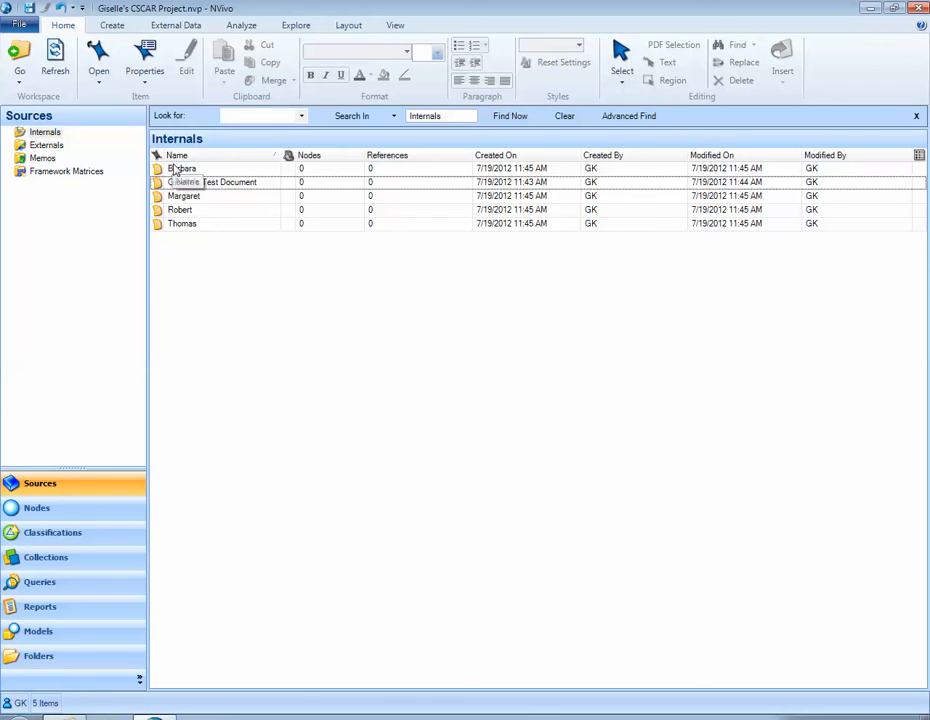
# Step: Open the Barbara interview and scroll through her Down East transcript
pyautogui.click(182, 168)
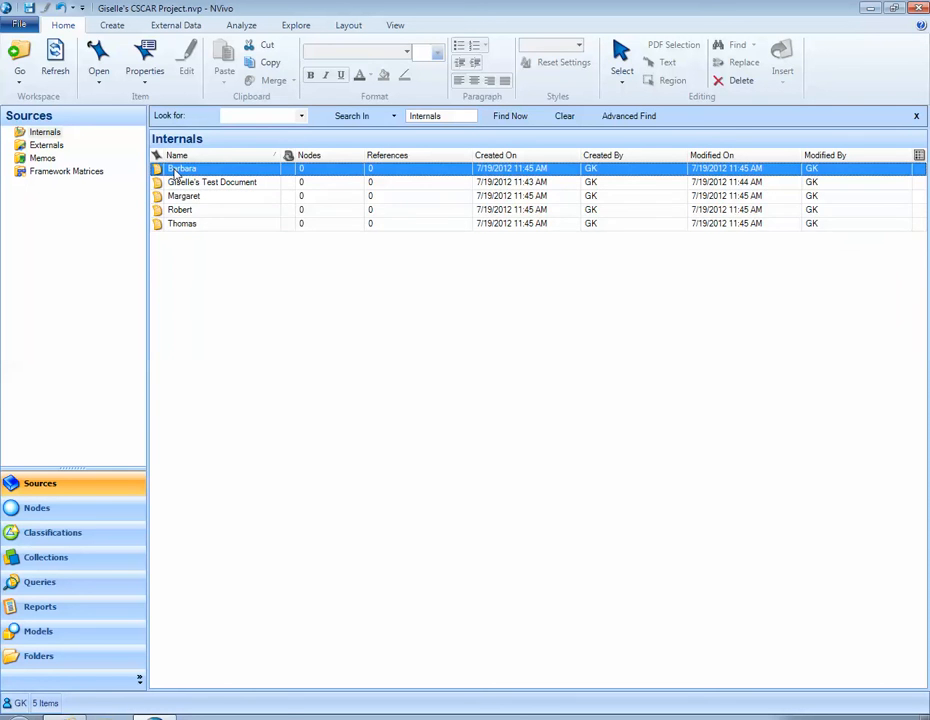
pyautogui.doubleClick(182, 168)
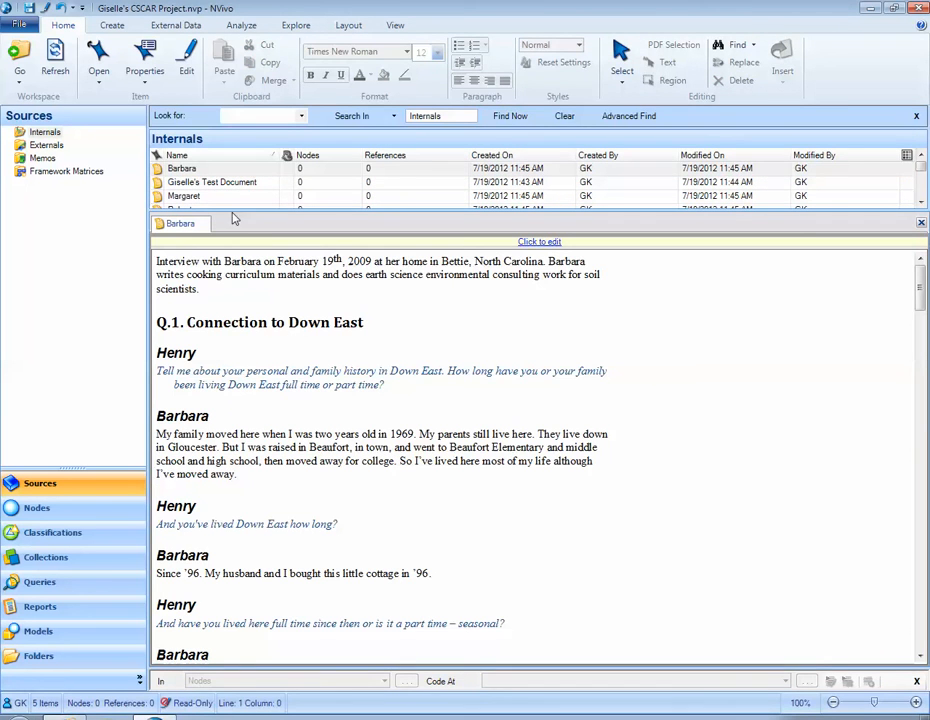
pyautogui.moveTo(234, 211)
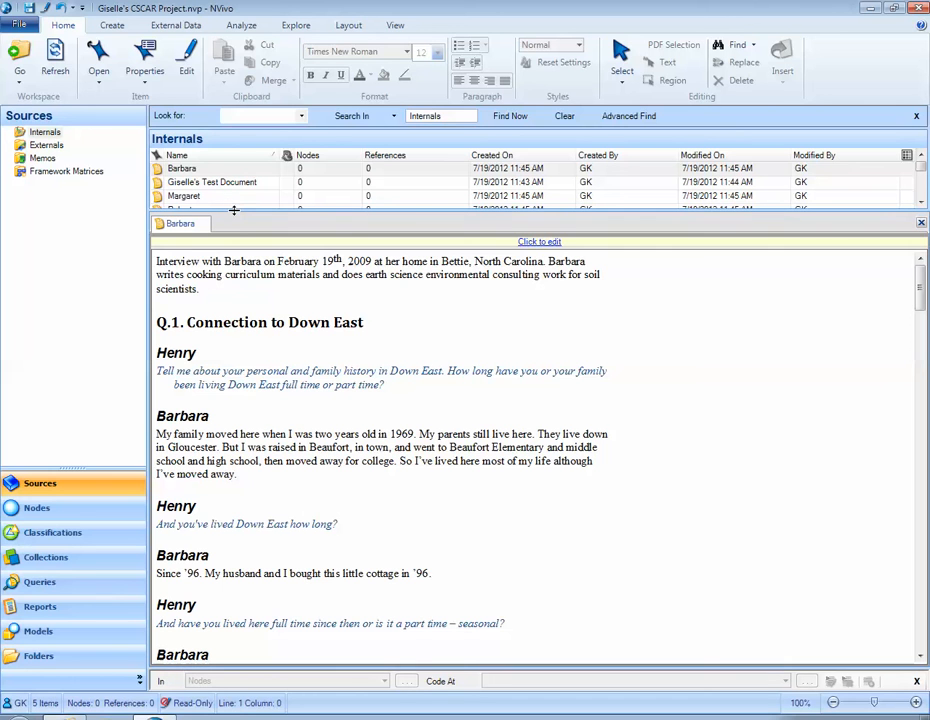
pyautogui.moveTo(247, 283)
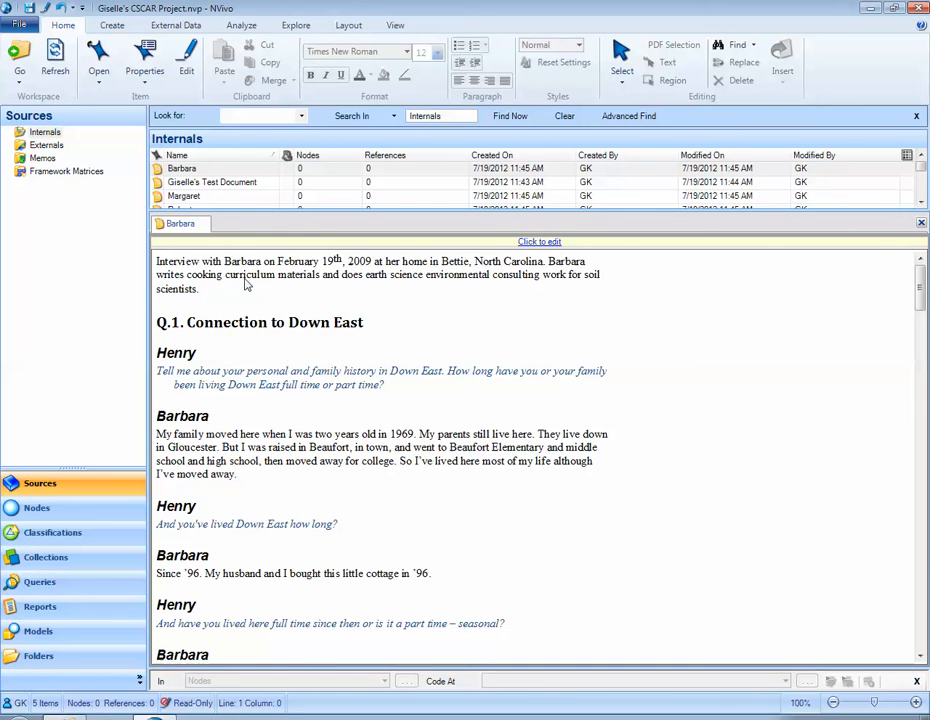
pyautogui.scroll(-3)
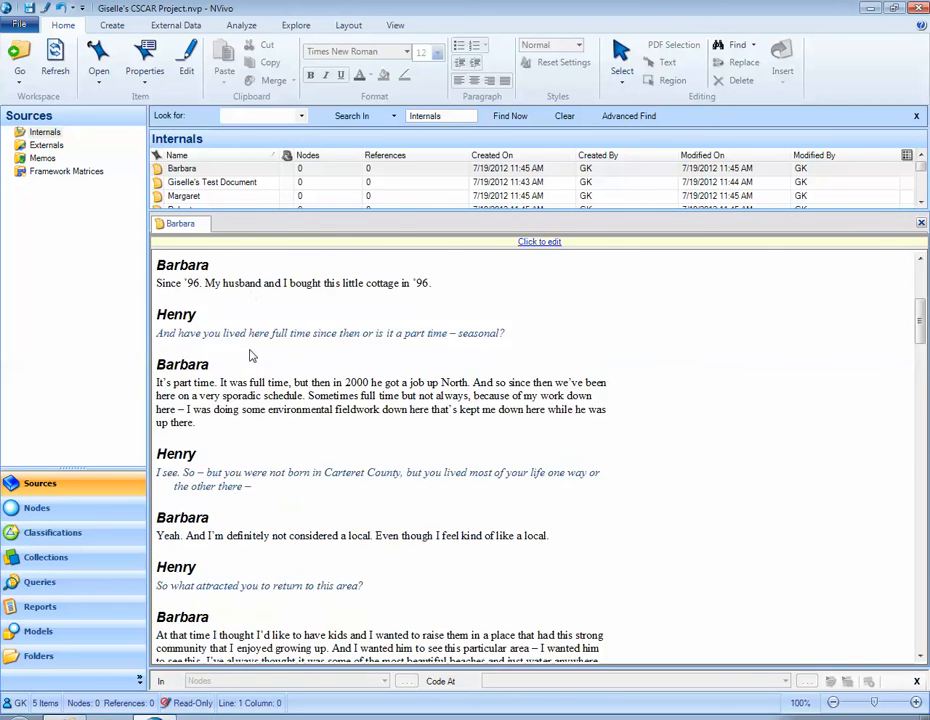
pyautogui.scroll(-3)
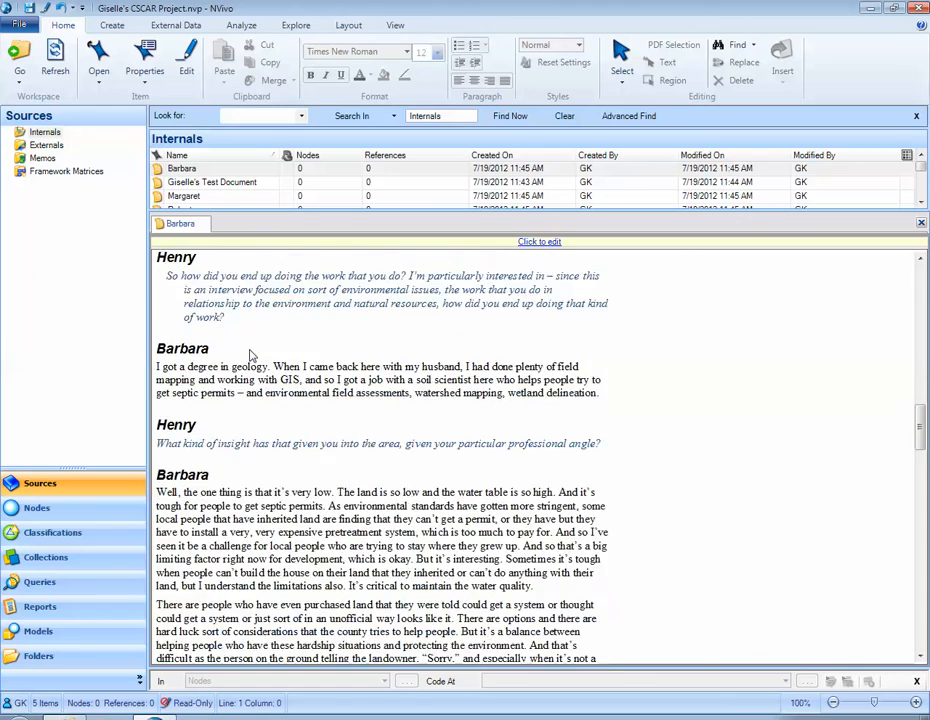
pyautogui.scroll(-3)
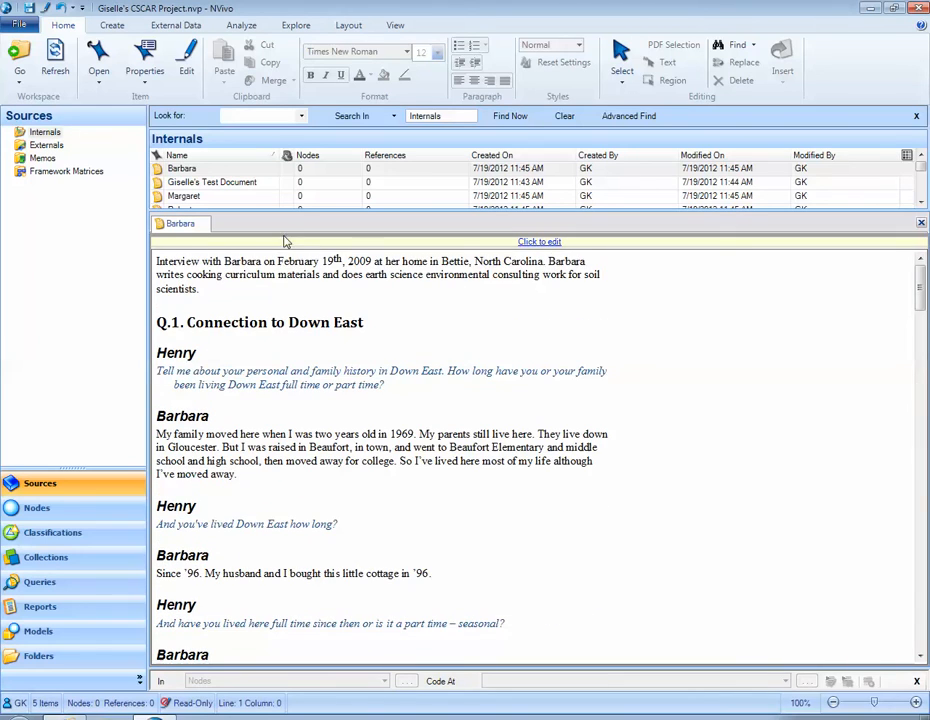
pyautogui.moveTo(539, 245)
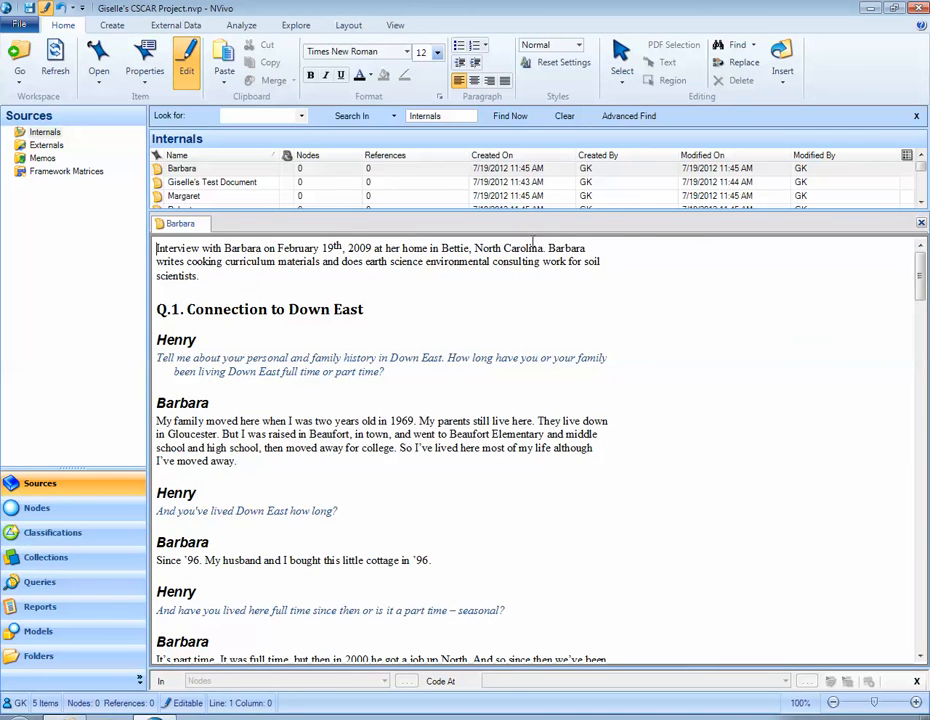
# Step: Click into Barbara's interview, then close its document tab
pyautogui.click(202, 277)
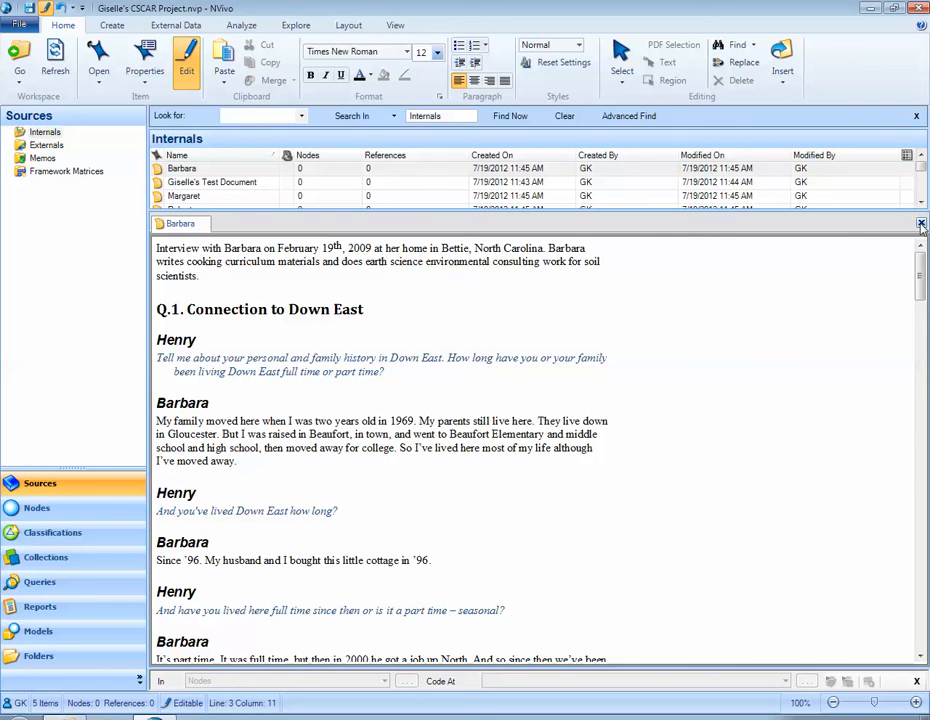
pyautogui.moveTo(917, 222)
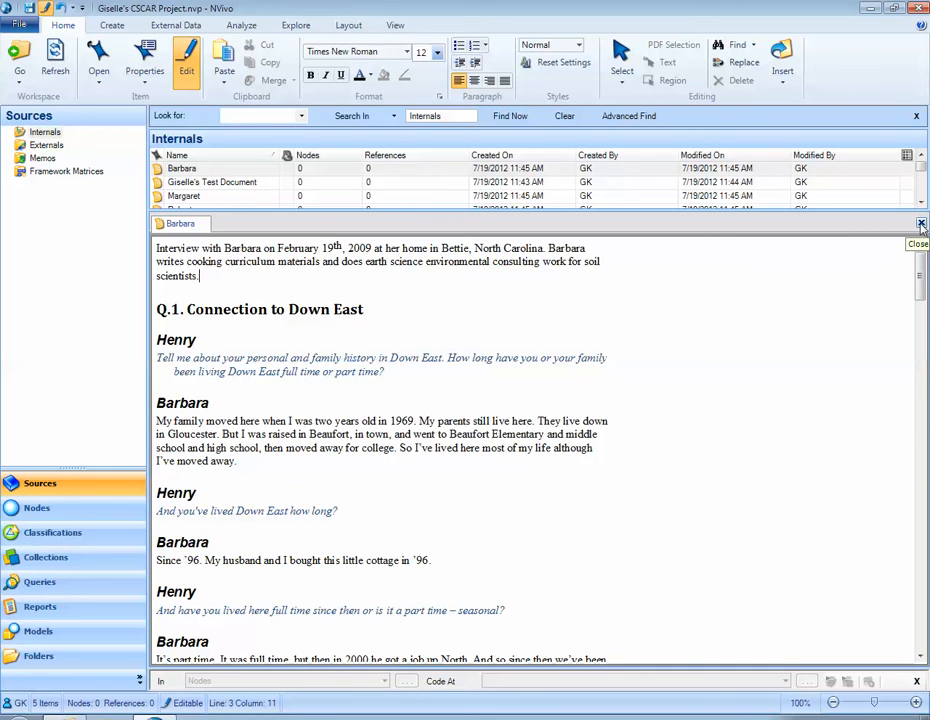
pyautogui.click(918, 222)
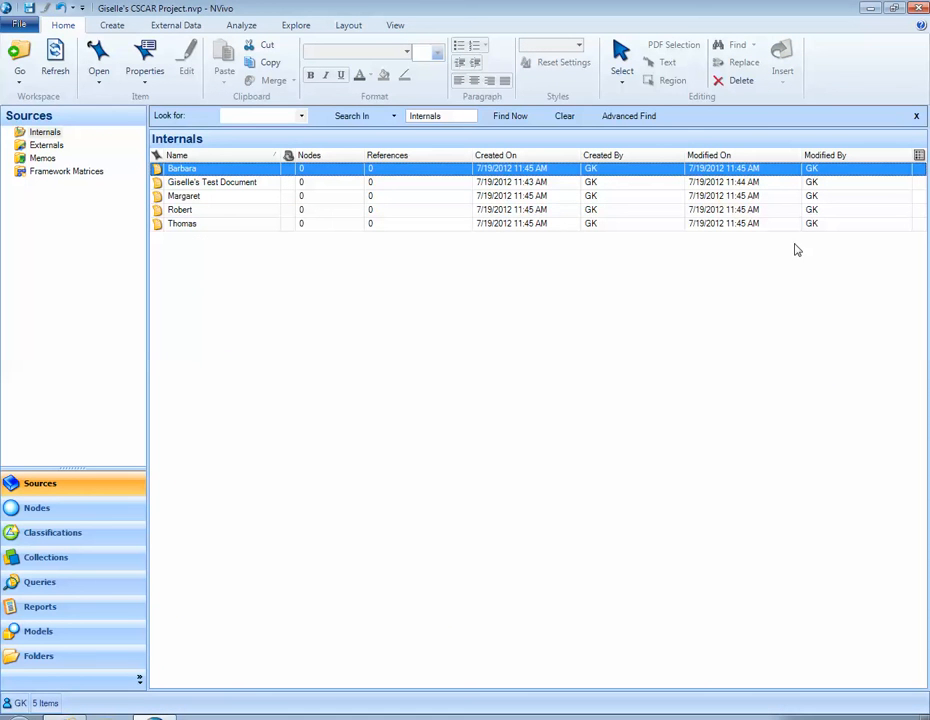
pyautogui.moveTo(428, 288)
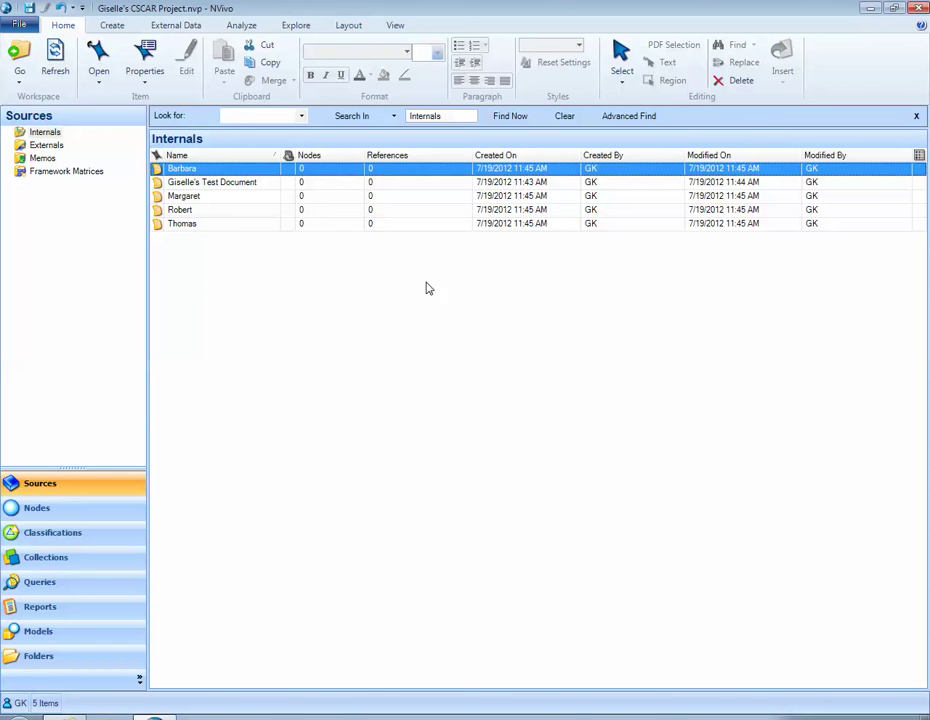
pyautogui.moveTo(224, 262)
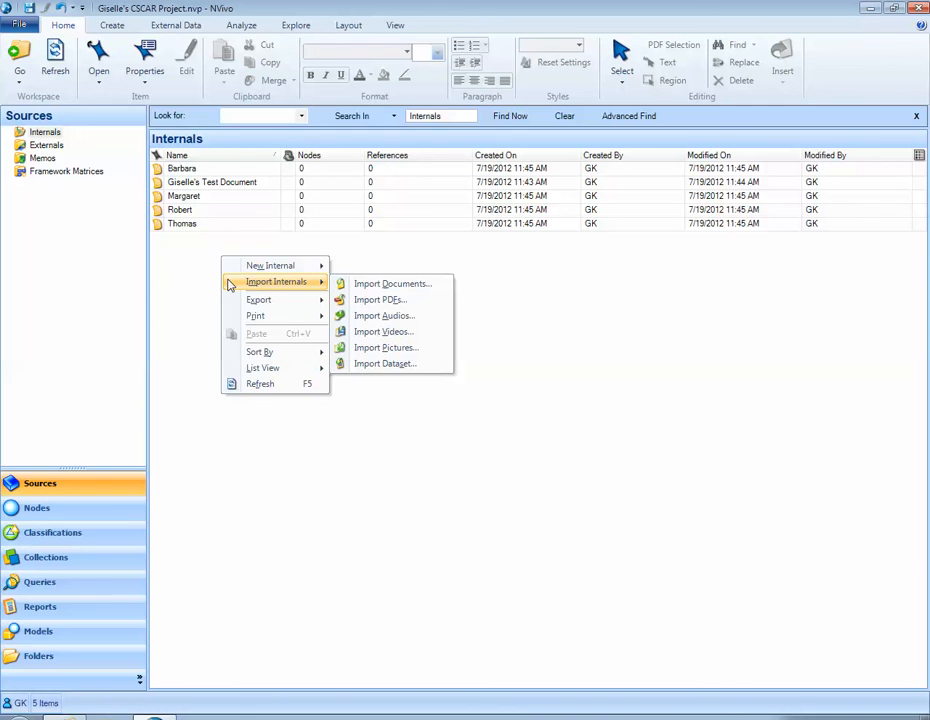
pyautogui.moveTo(380, 300)
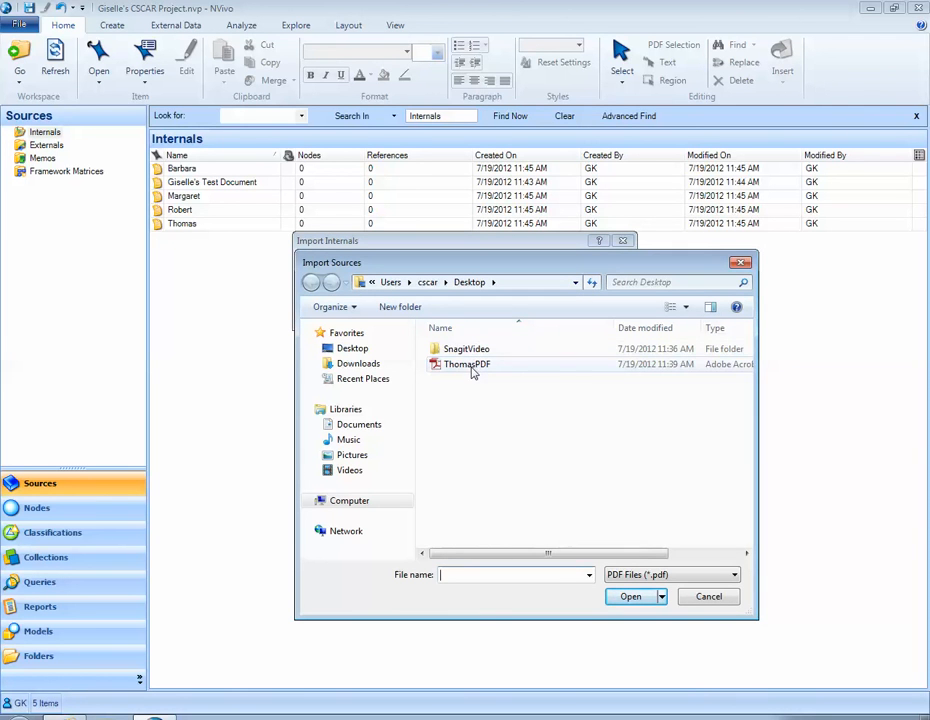
# Step: Import ThomasPDF from the Desktop and accept its PDF properties
pyautogui.click(466, 363)
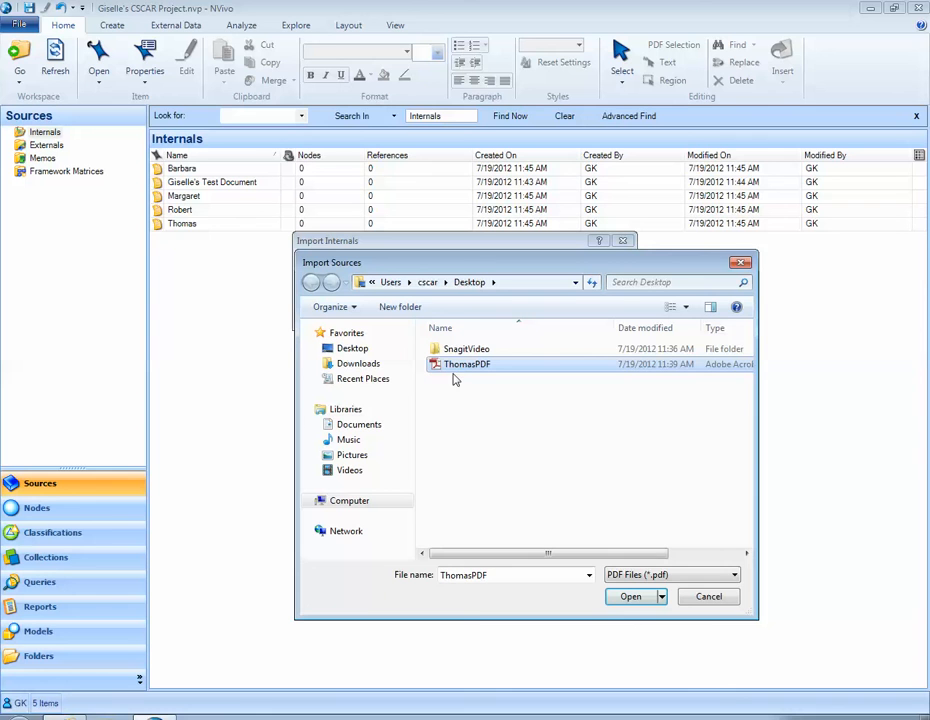
pyautogui.moveTo(466, 363)
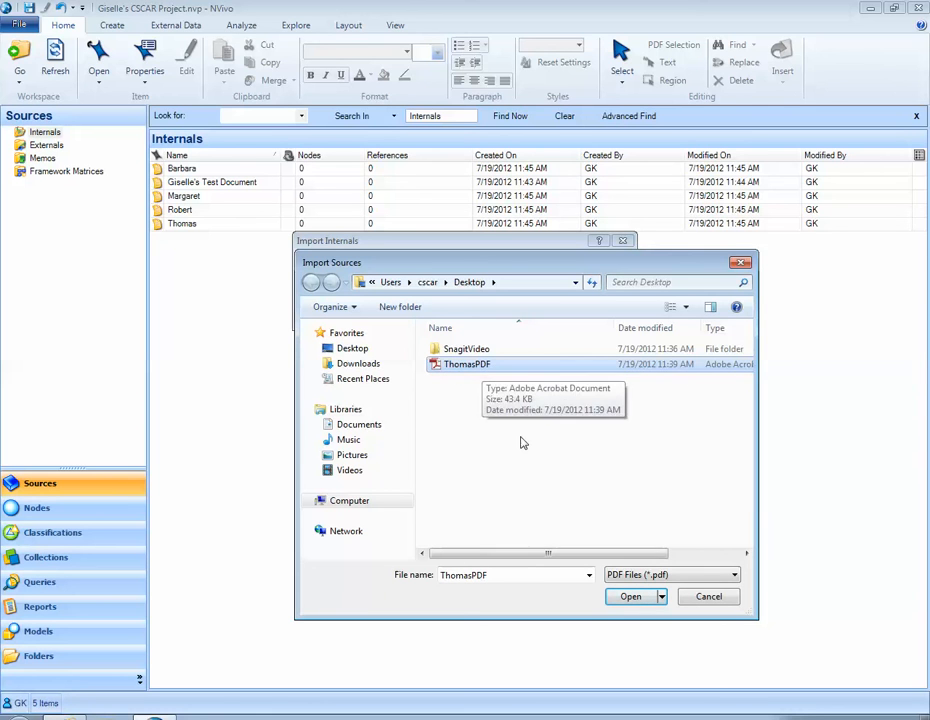
pyautogui.moveTo(523, 444)
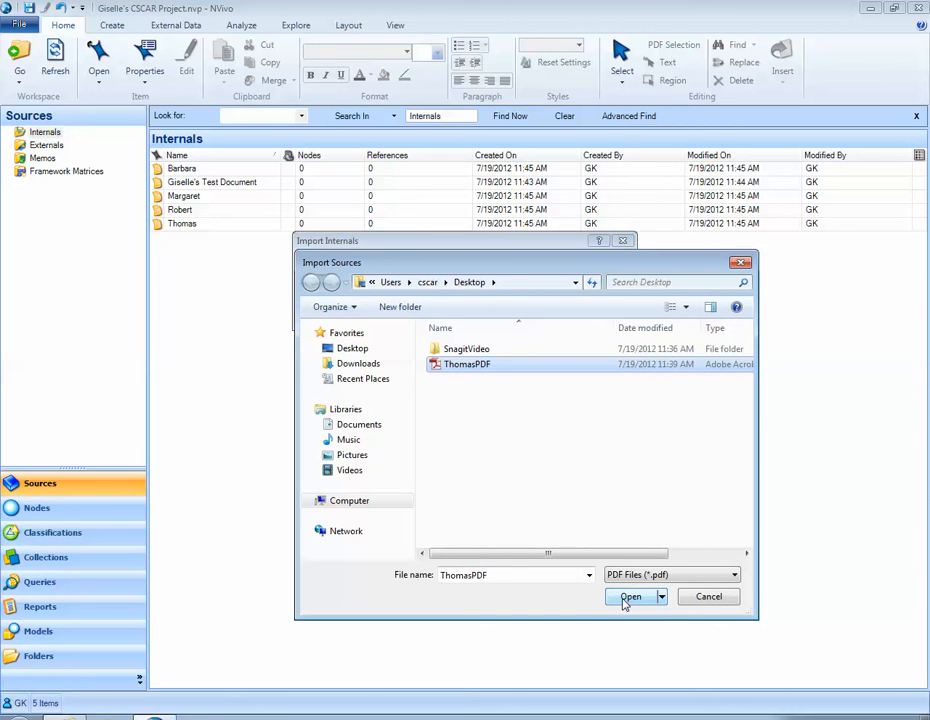
pyautogui.click(628, 596)
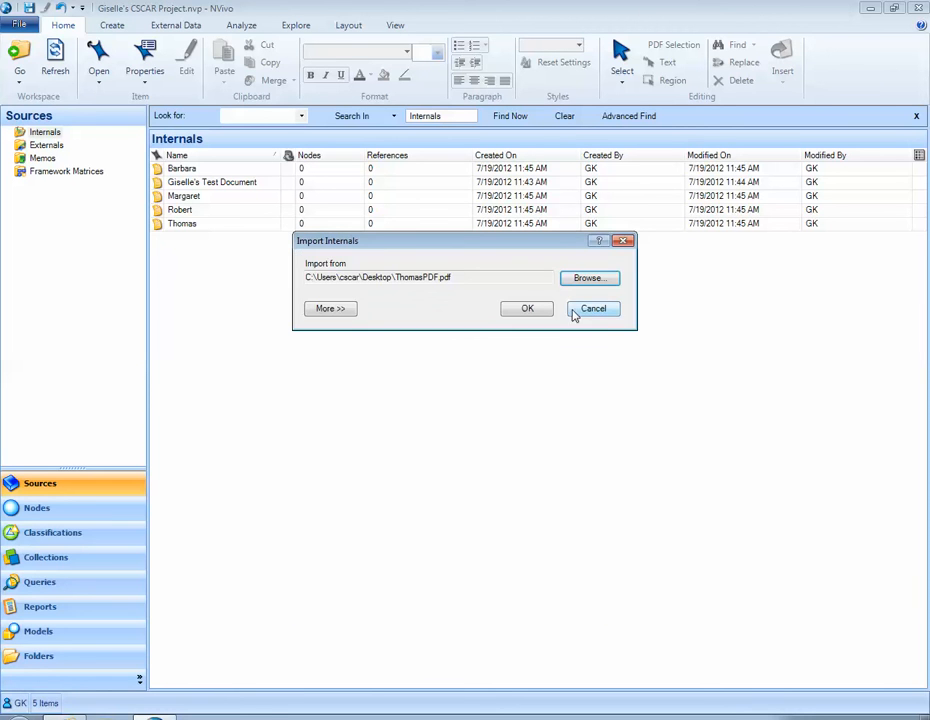
pyautogui.click(526, 308)
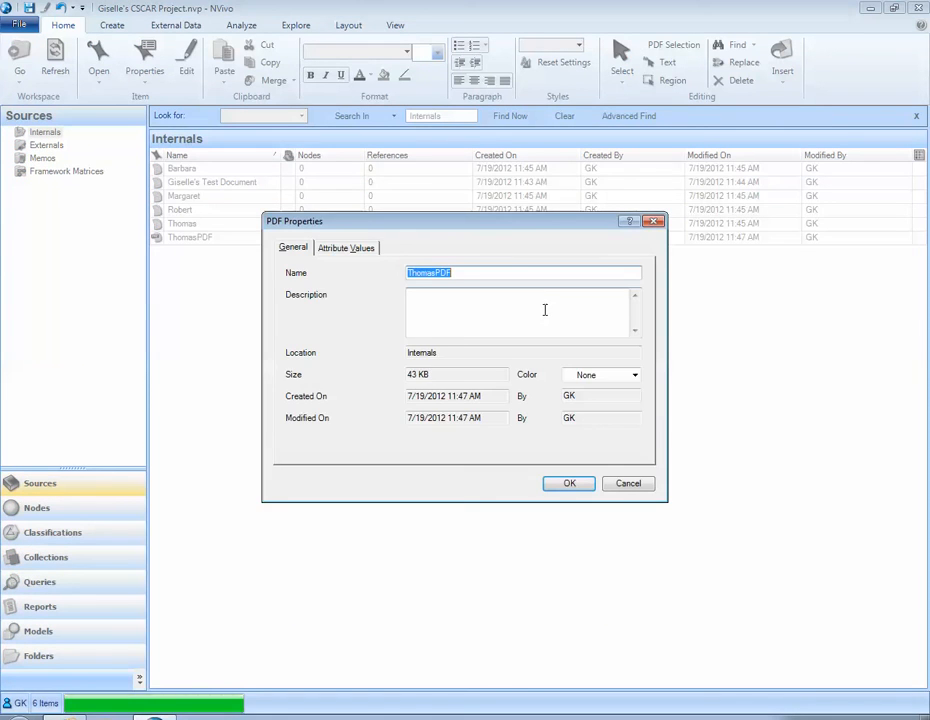
pyautogui.moveTo(520, 303)
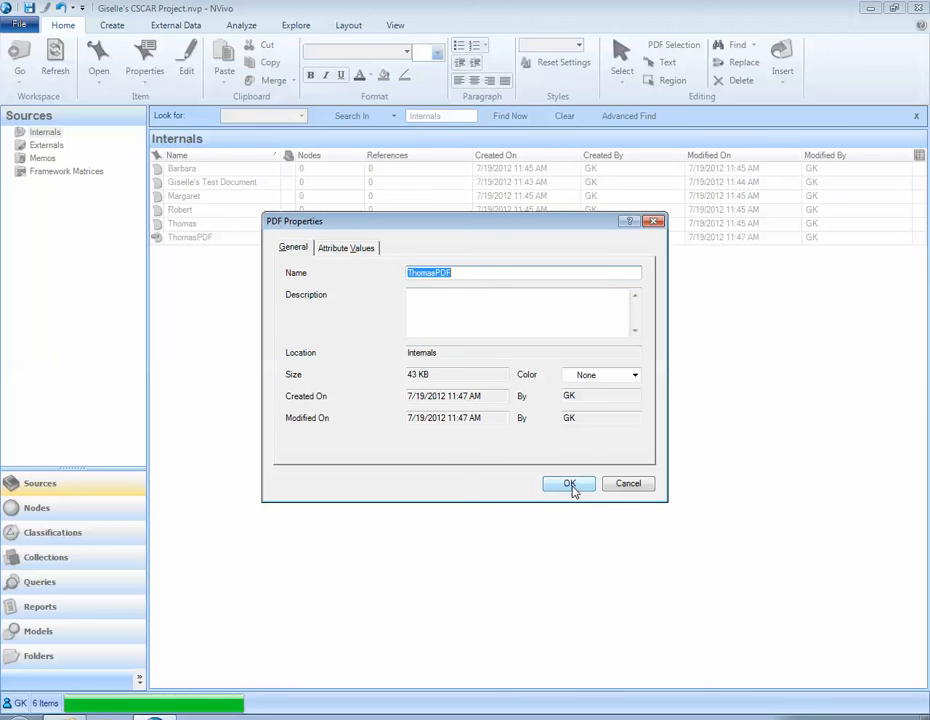
pyautogui.click(568, 483)
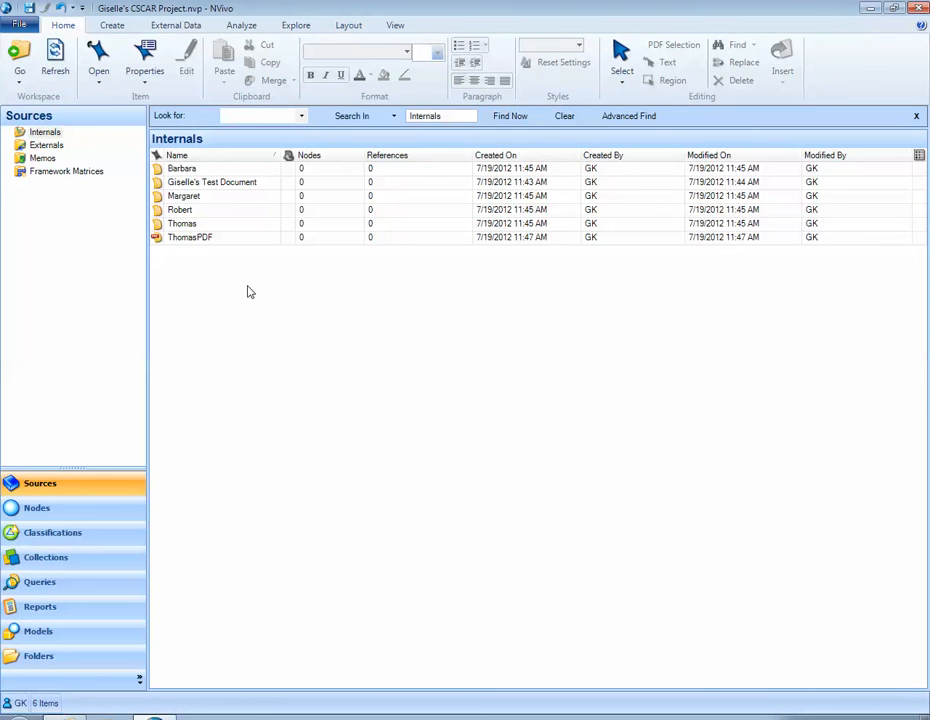
pyautogui.click(190, 237)
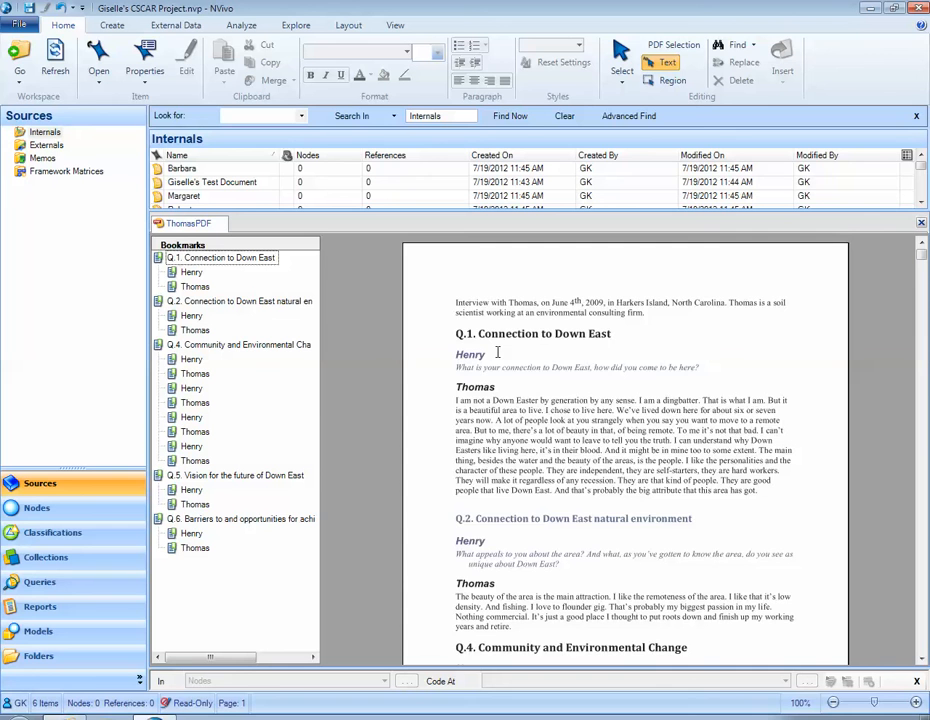
# Step: Scroll through ThomasPDF down to its final Q.6 barriers section
pyautogui.scroll(-3)
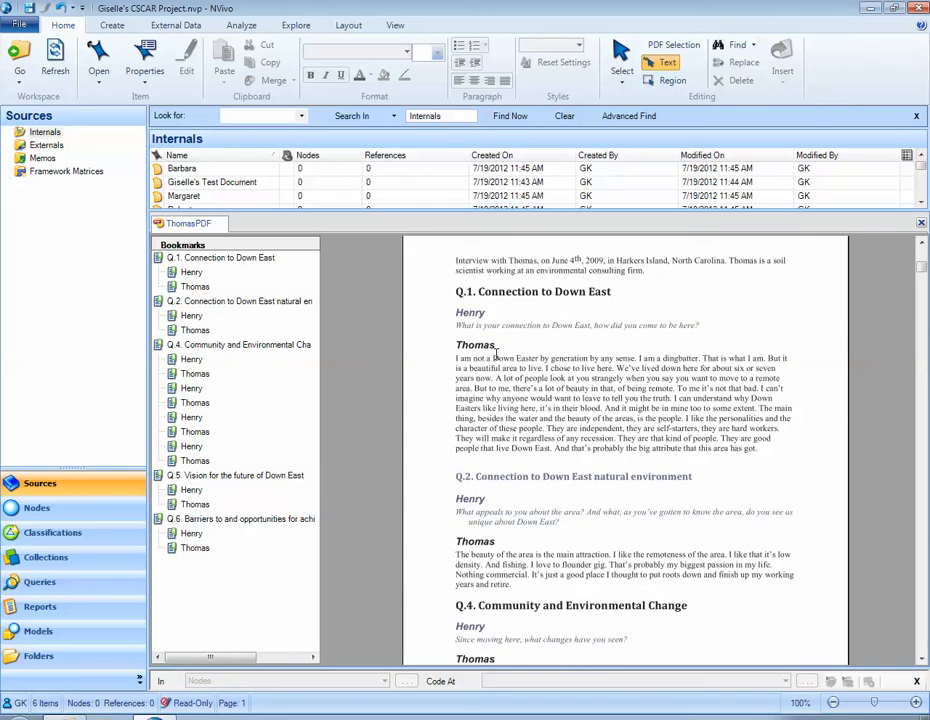
pyautogui.scroll(-3)
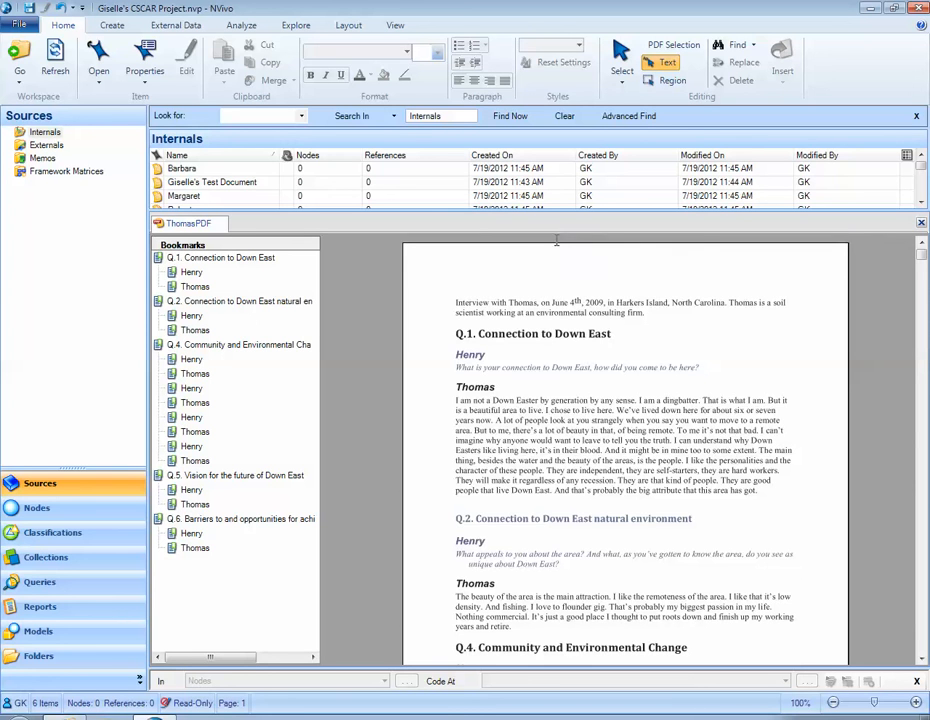
pyautogui.moveTo(578, 270)
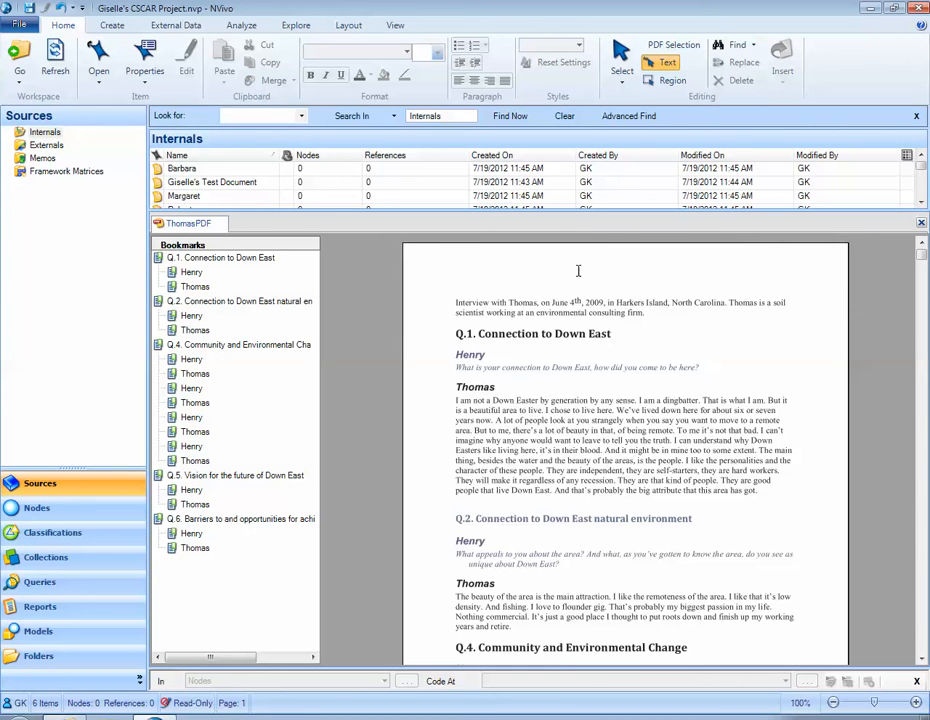
pyautogui.scroll(-3)
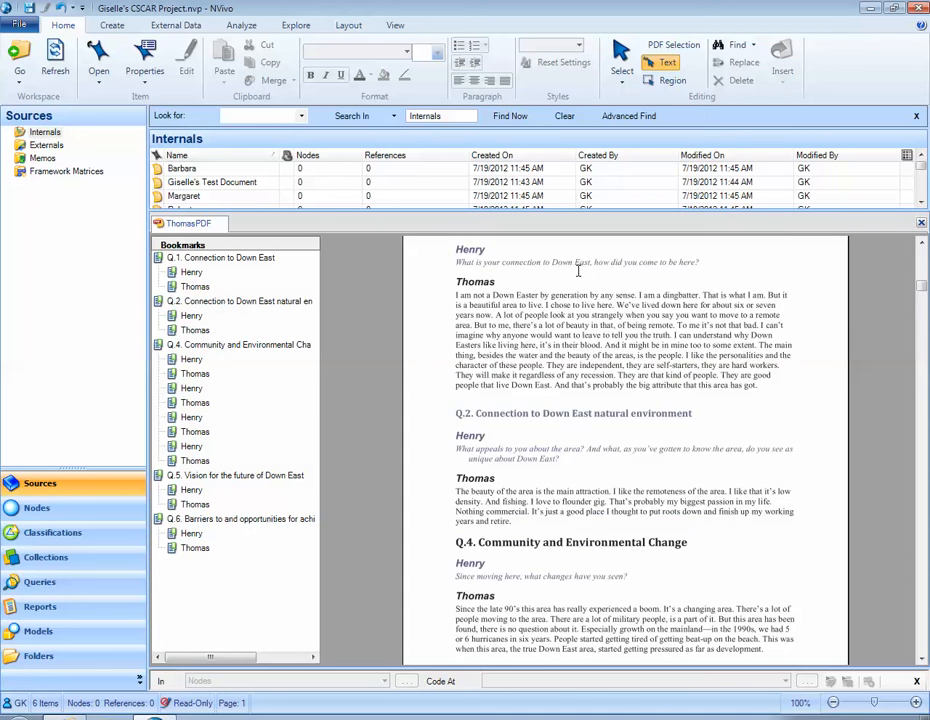
pyautogui.scroll(-3)
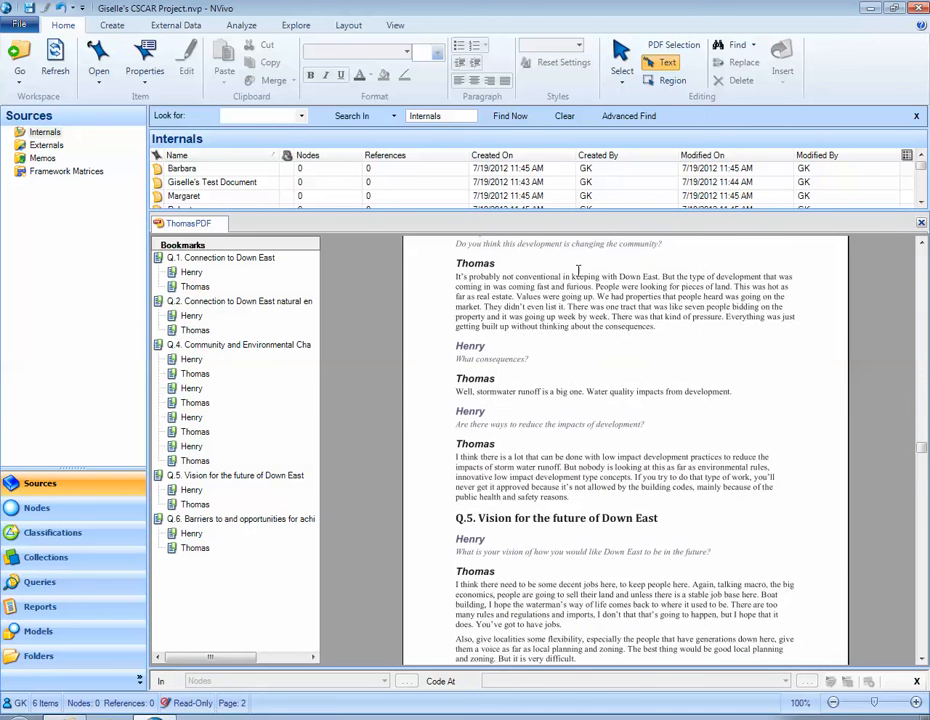
pyautogui.scroll(-3)
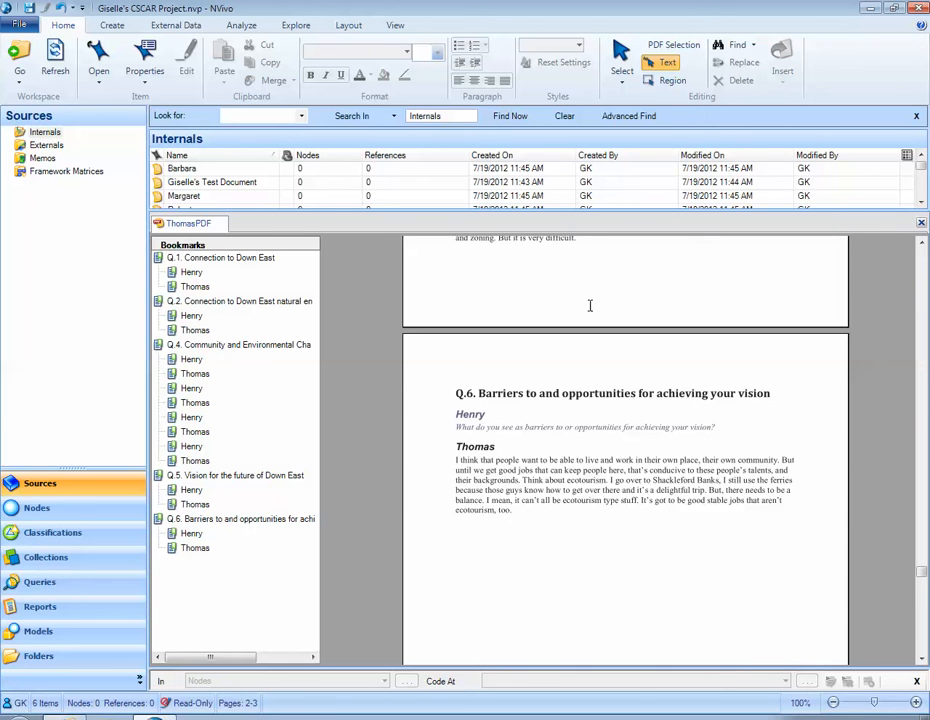
pyautogui.scroll(-3)
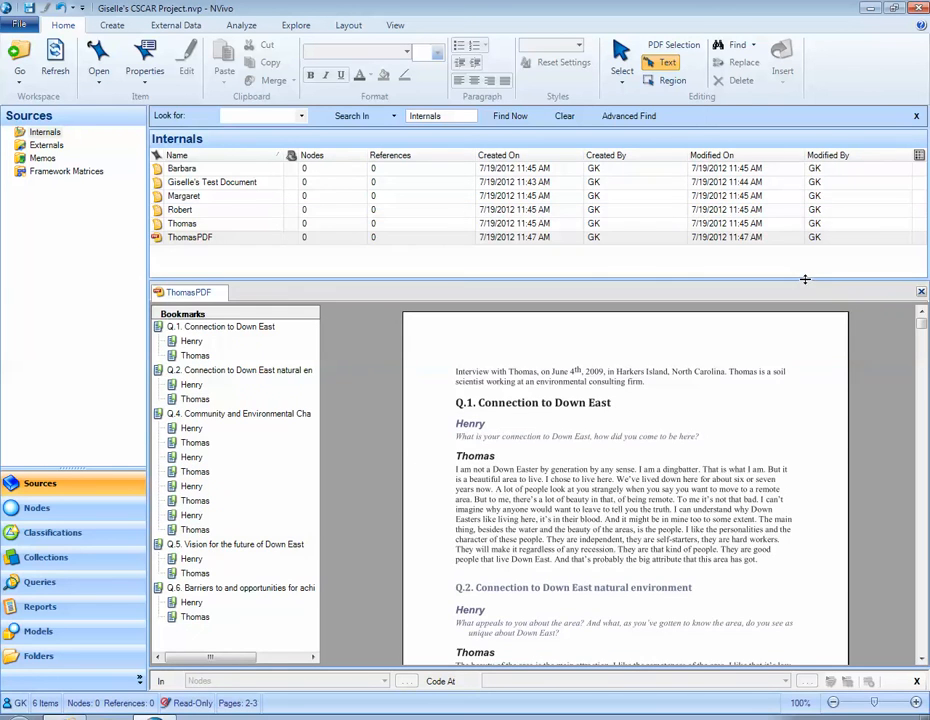
pyautogui.moveTo(445, 290)
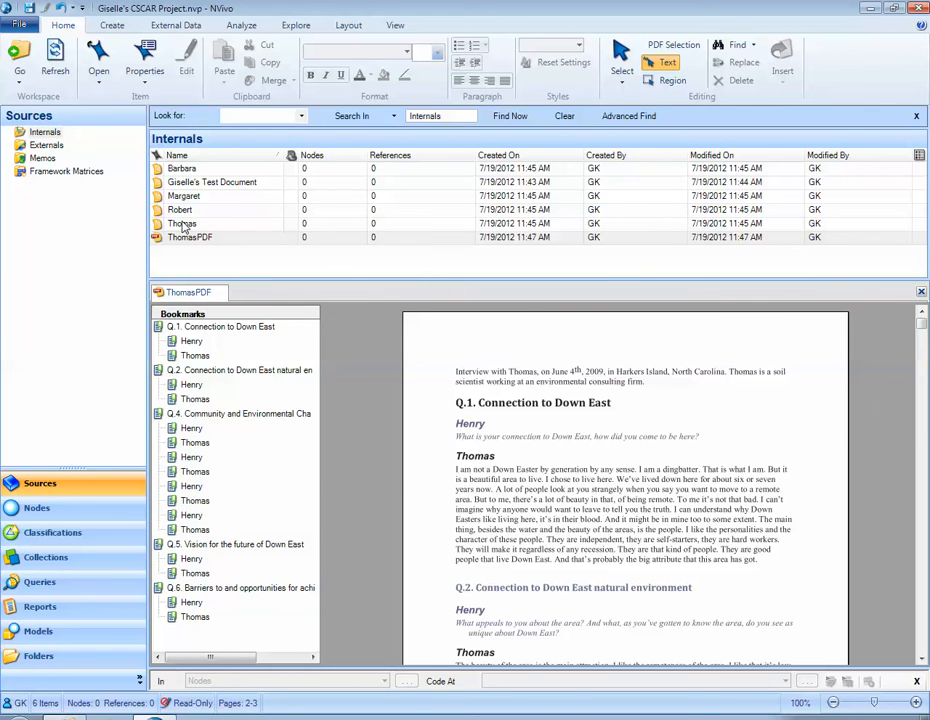
# Step: Open the Thomas and Robert interviews, then flip between the Robert and ThomasPDF tabs
pyautogui.doubleClick(182, 223)
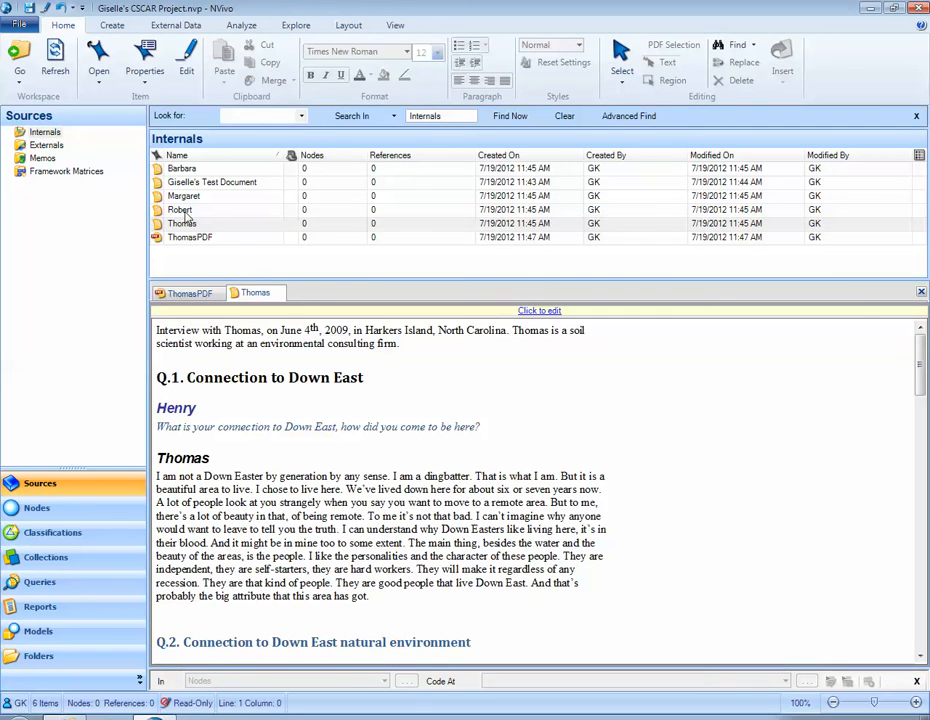
pyautogui.doubleClick(180, 209)
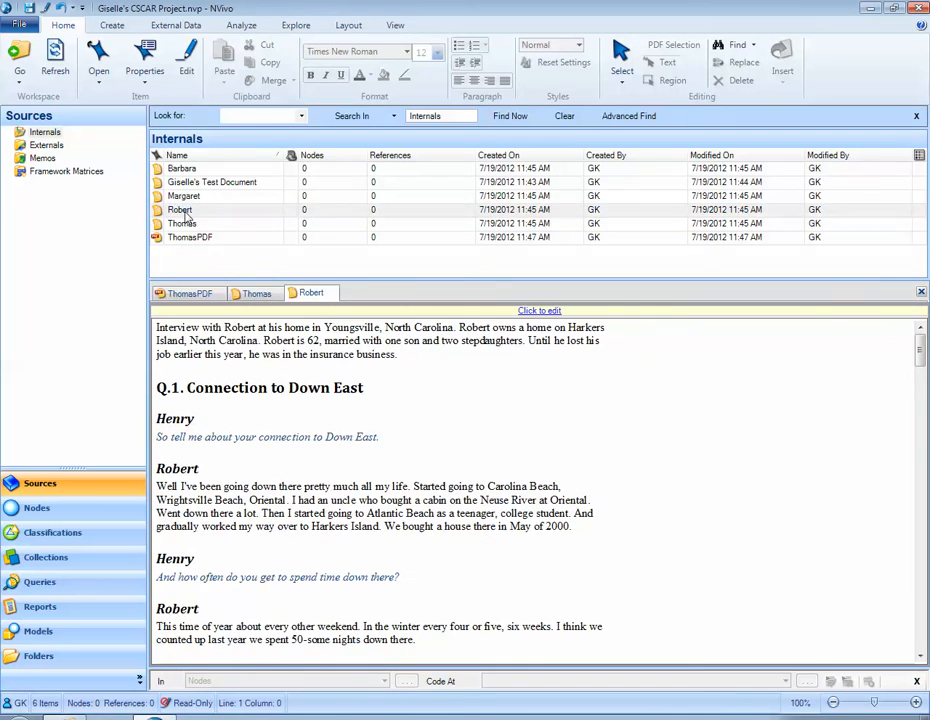
pyautogui.click(188, 292)
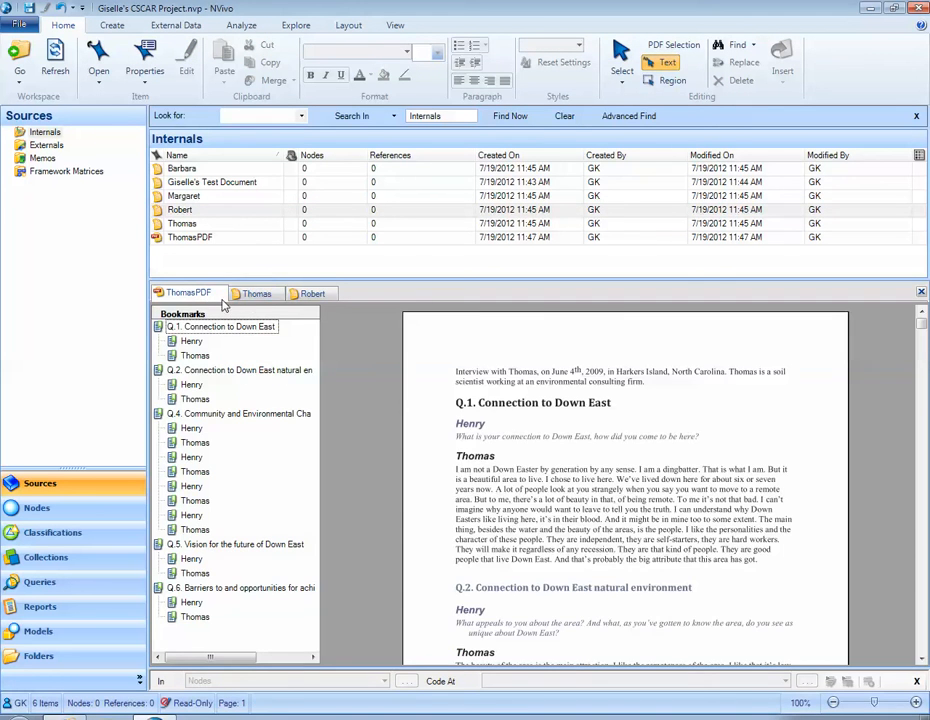
pyautogui.click(312, 293)
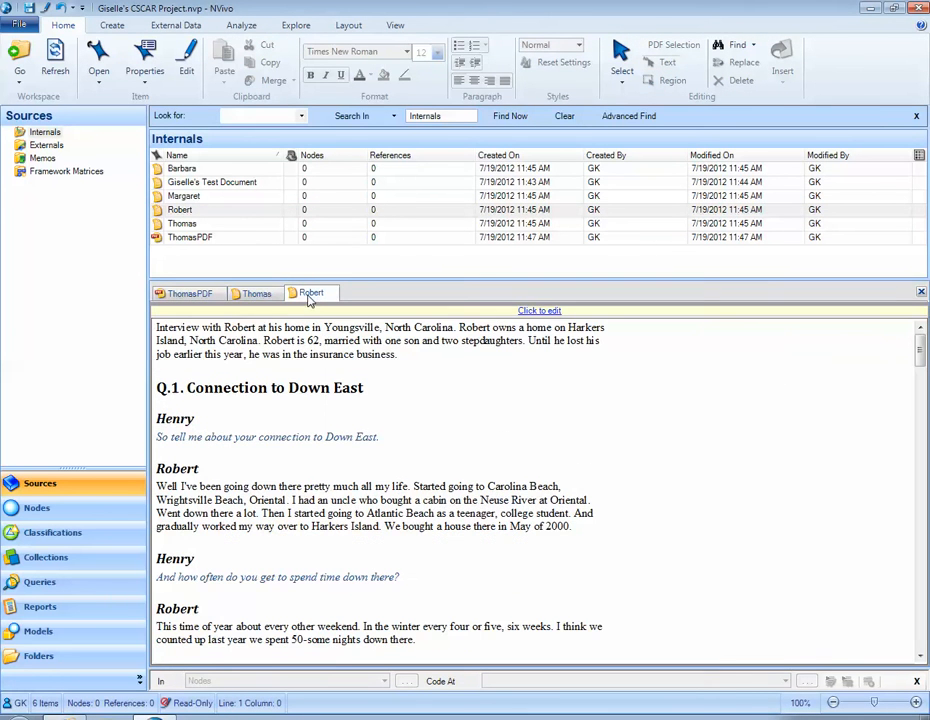
pyautogui.click(189, 293)
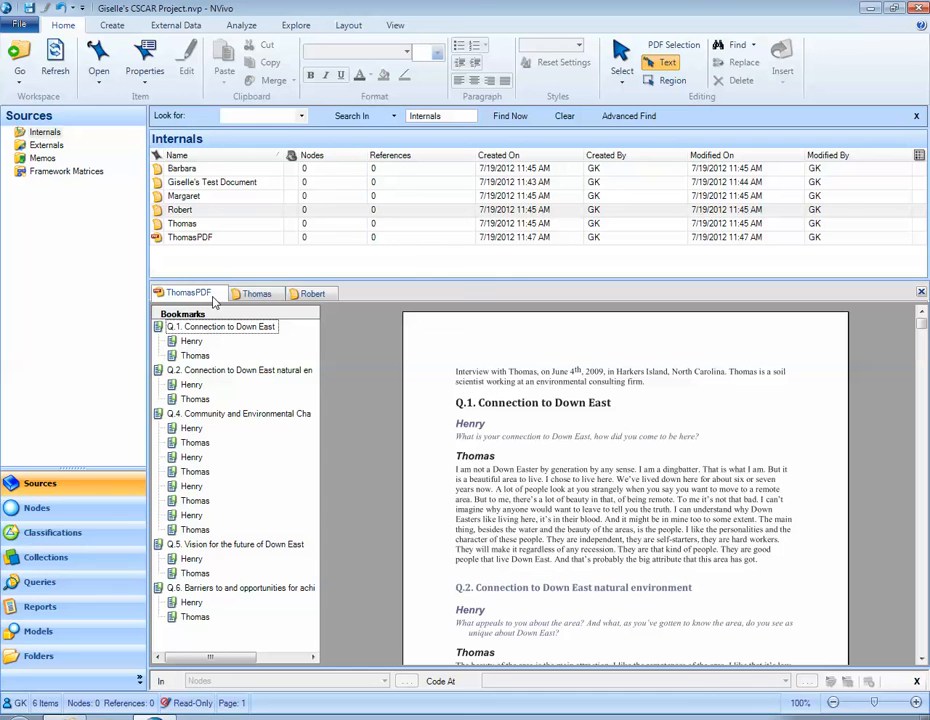
pyautogui.moveTo(603, 292)
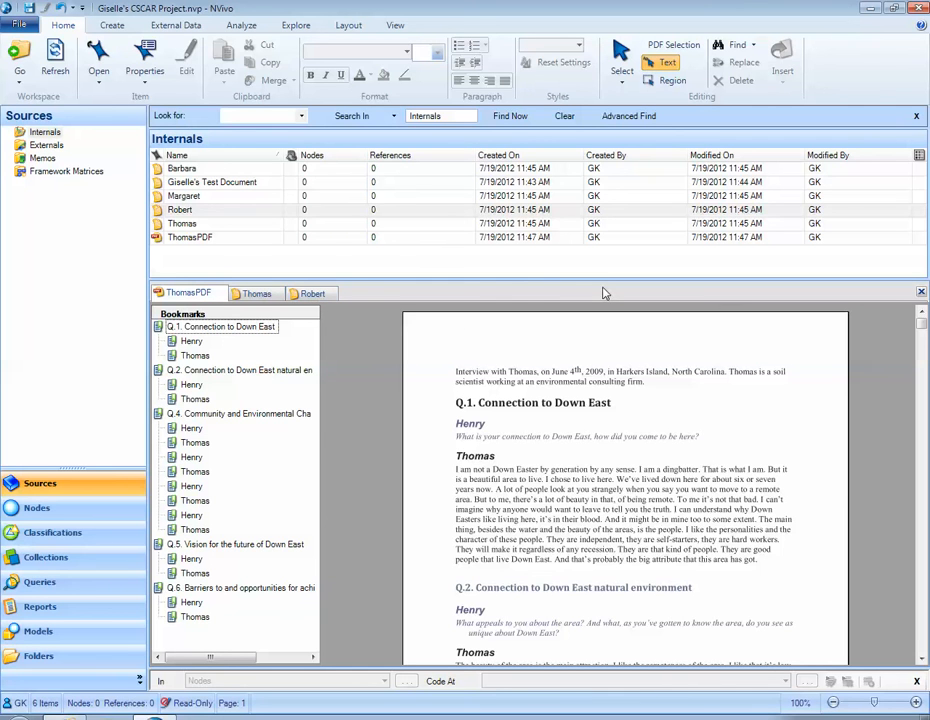